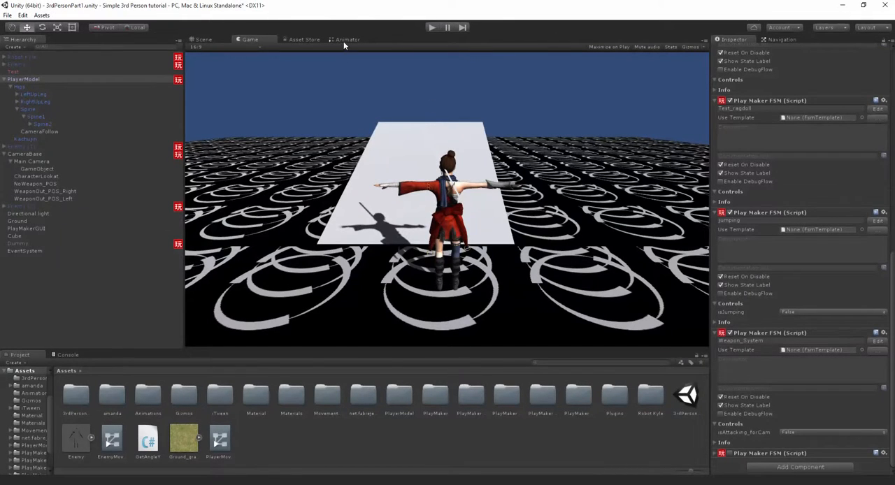
Glance at the Animator state graph, then return to the character's Scene view.
left_click(347, 39)
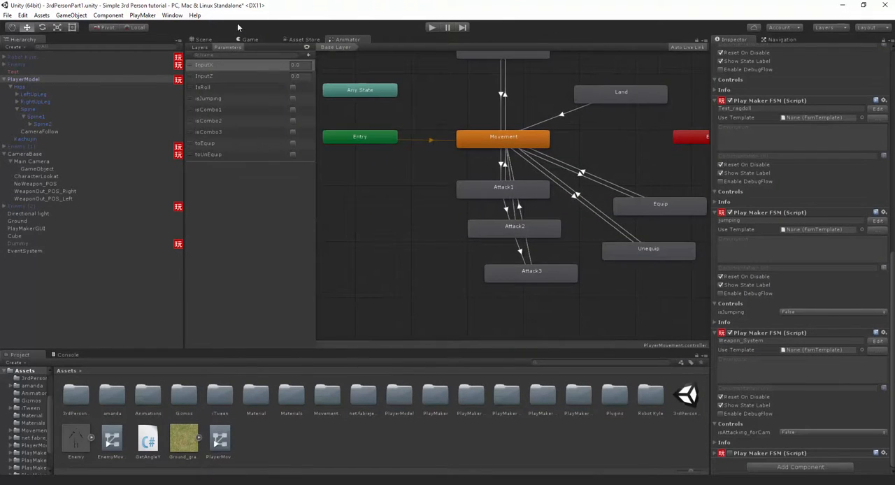
left_click(203, 40)
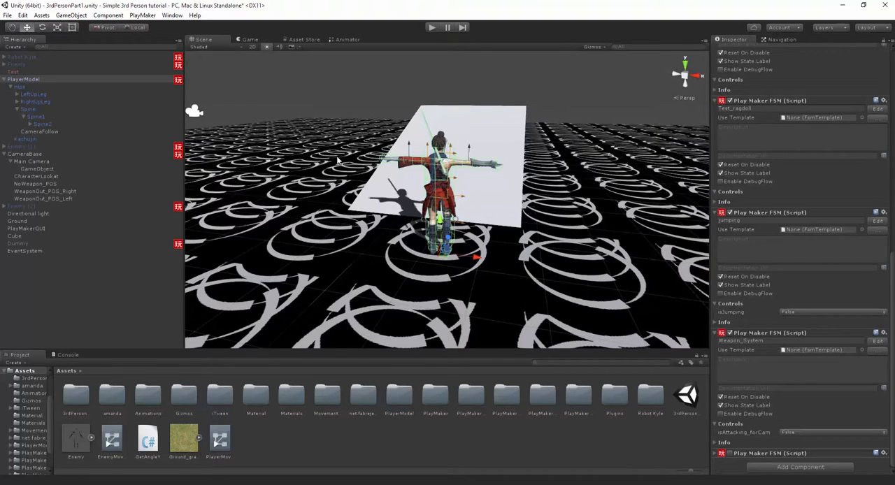
mouse_move(216, 166)
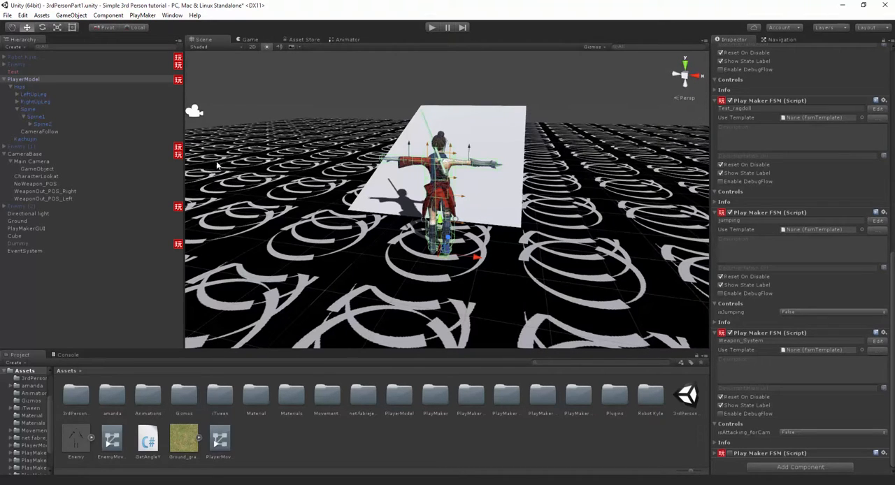
mouse_move(380, 143)
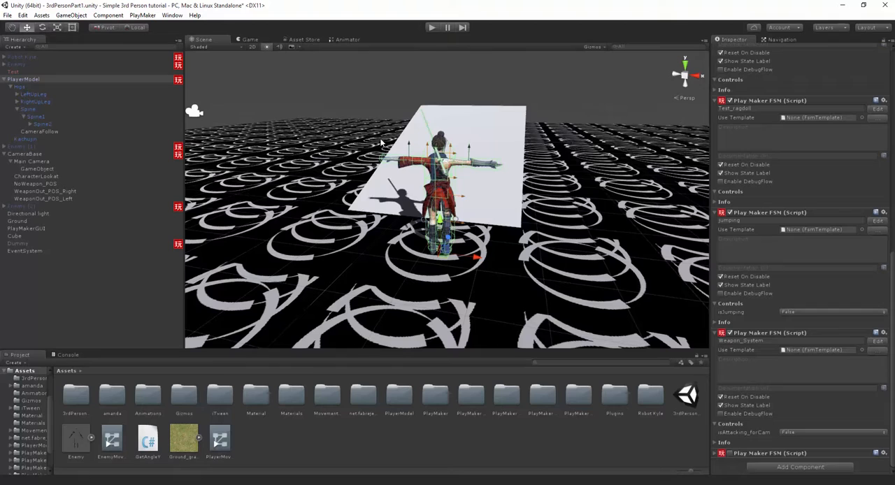
mouse_move(517, 217)
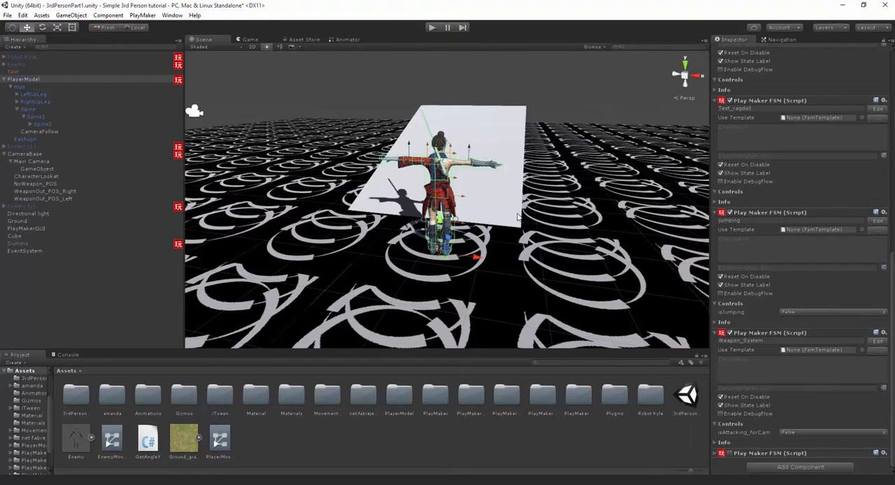
mouse_move(240, 369)
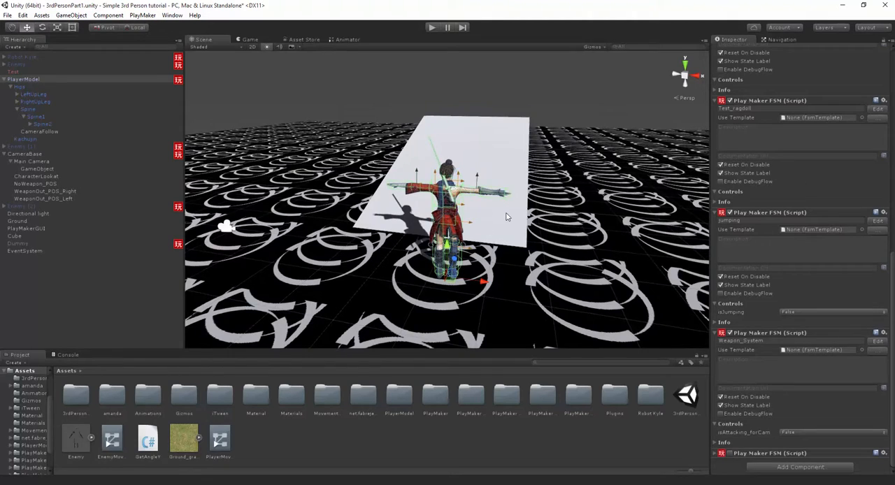
mouse_move(277, 381)
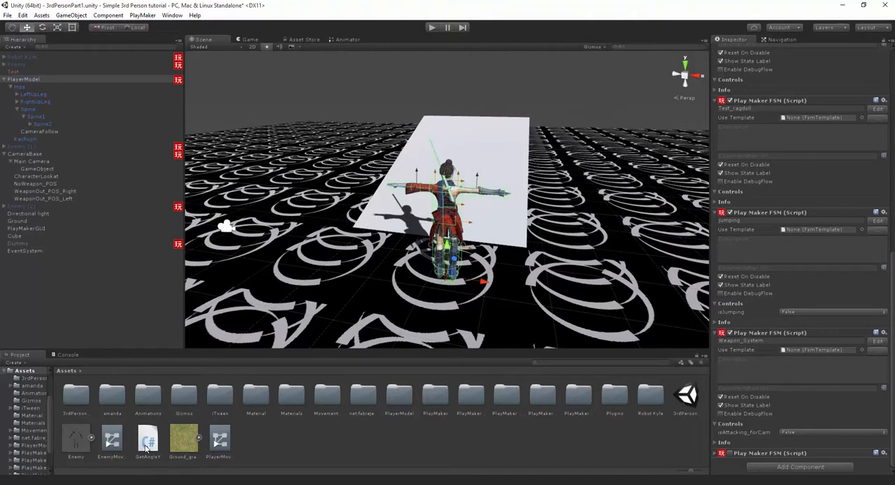
Show the GetAngleY action script's code in the Inspector after briefly checking the PlayMaker menu.
left_click(147, 440)
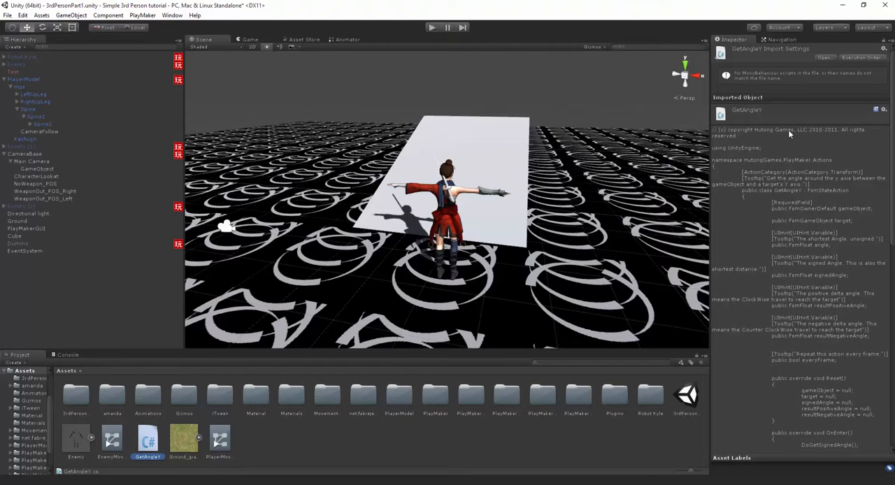
left_click(143, 14)
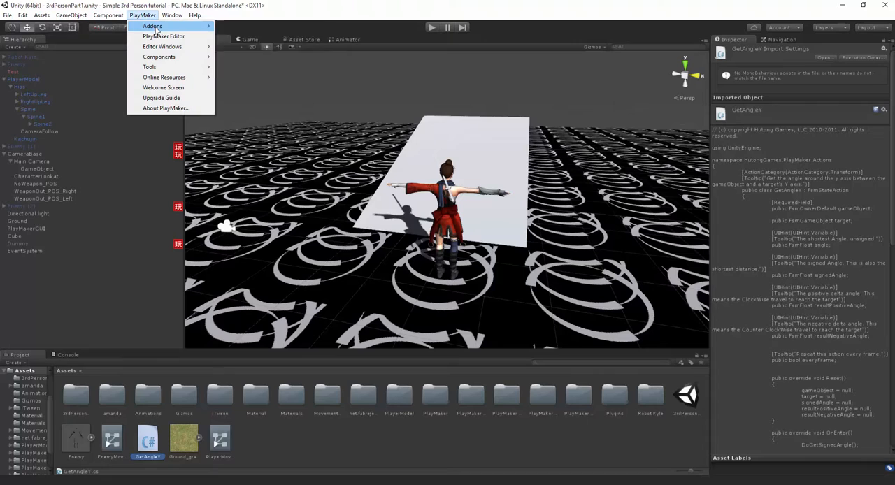
left_click(554, 176)
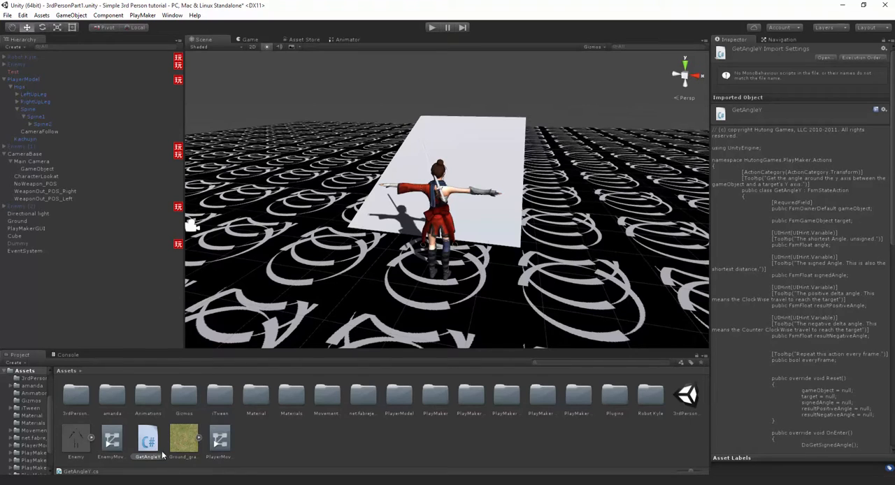
mouse_move(402, 437)
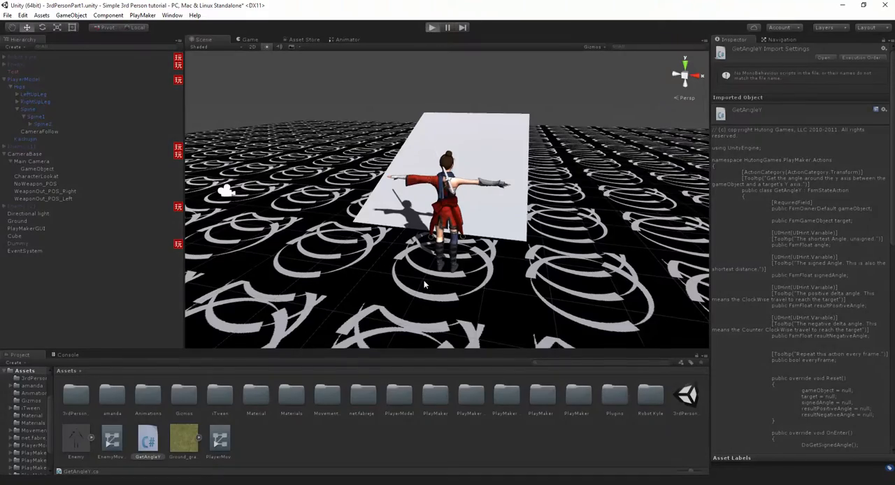
left_click(431, 28)
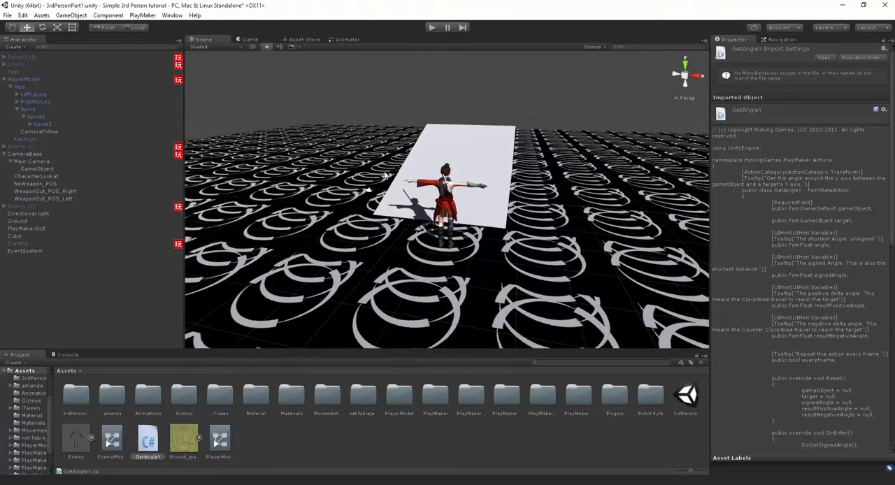
Under Main Camera, create two empty children named CameraForward and CameraForward - offset.
left_click(32, 161)
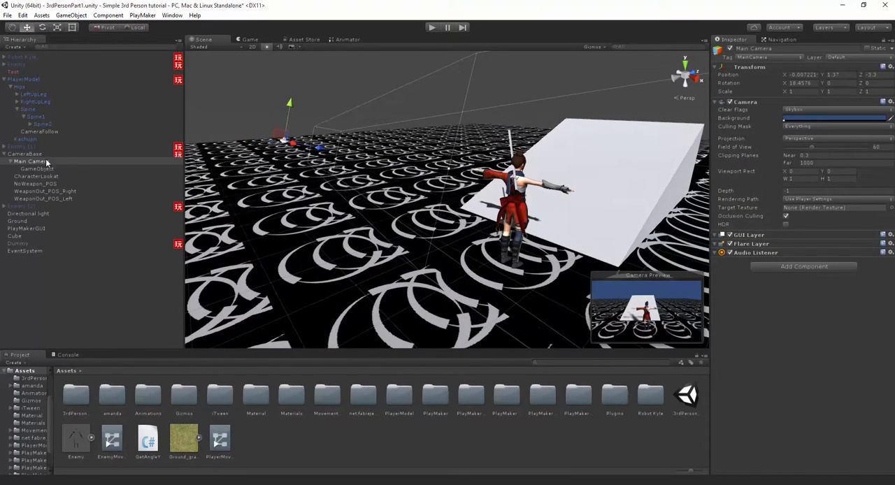
mouse_move(355, 88)
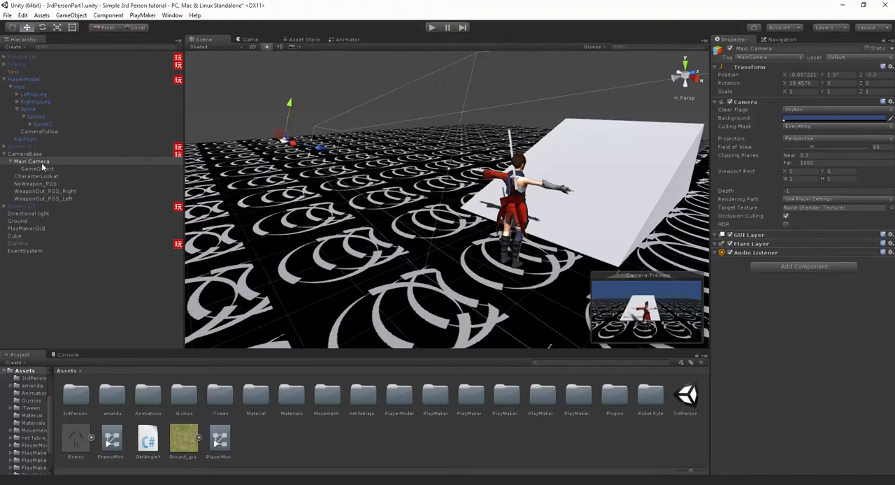
right_click(32, 162)
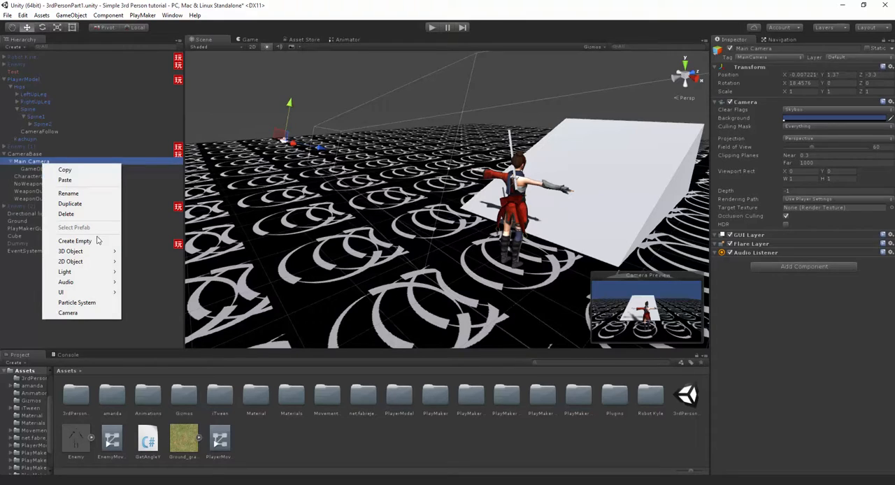
left_click(75, 241)
type("CamForward")
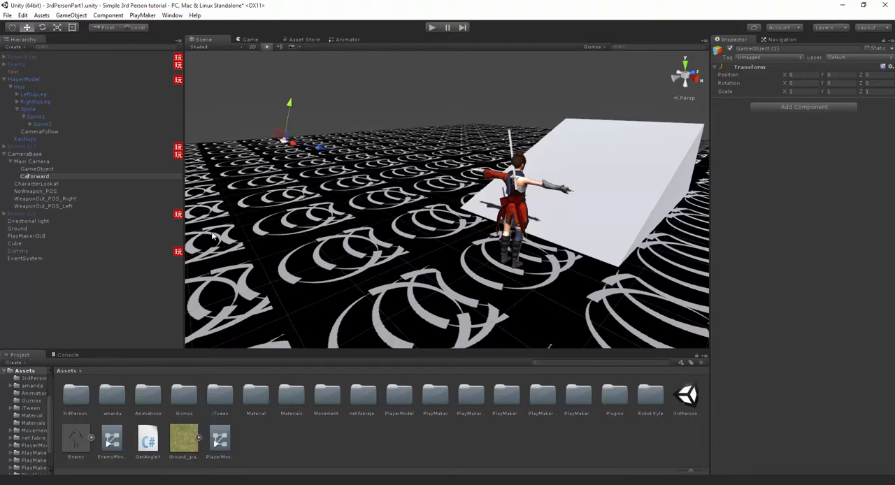
left_click(41, 176)
type("amer")
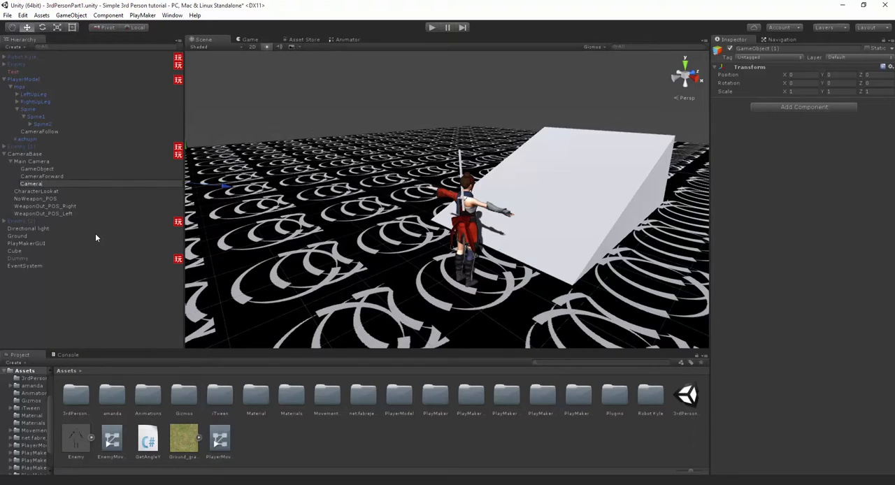
left_click(42, 183)
type("Forward - offset")
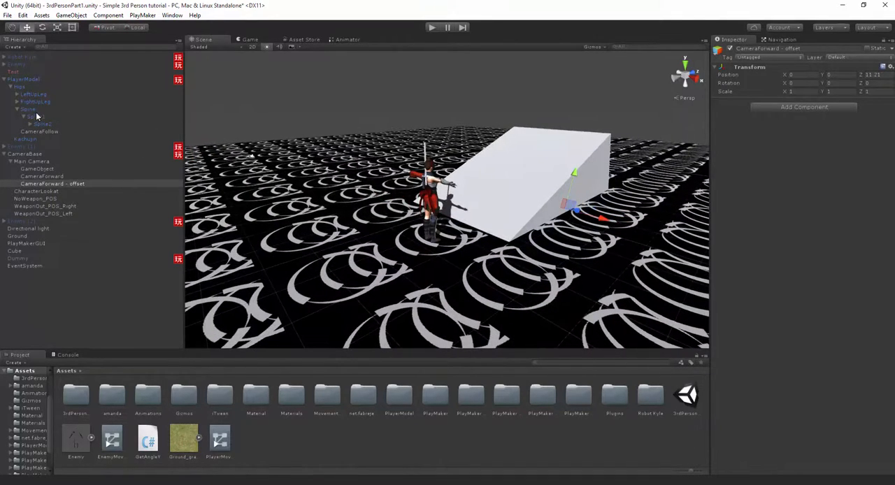
Create an empty RotationCalculator via Spine's menu, then select CameraForward and zoom the view out.
right_click(29, 109)
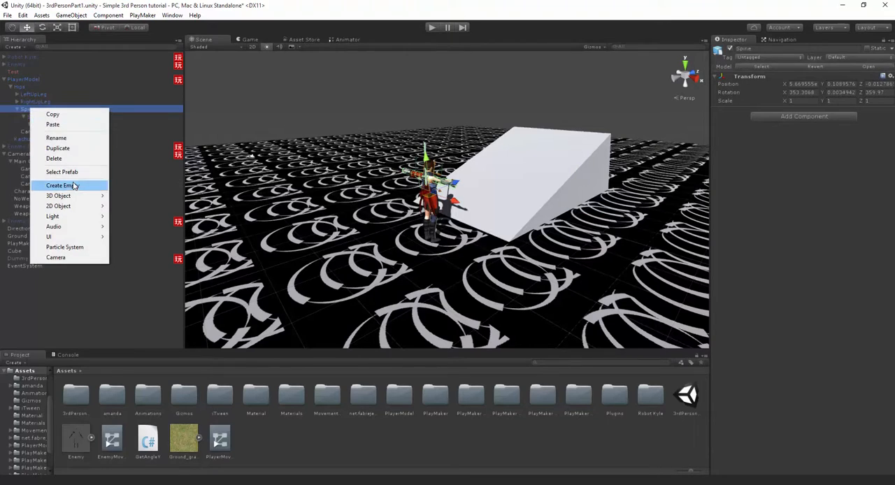
left_click(62, 185)
type("RotationCalcula")
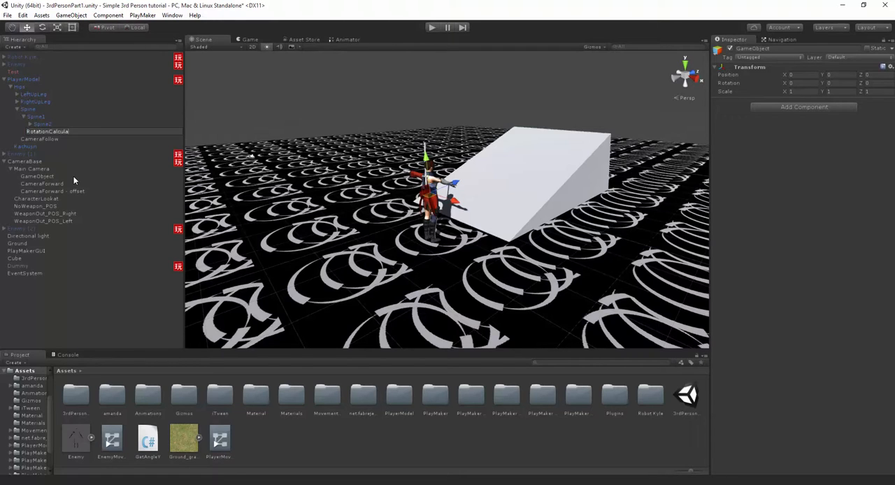
left_click(47, 131)
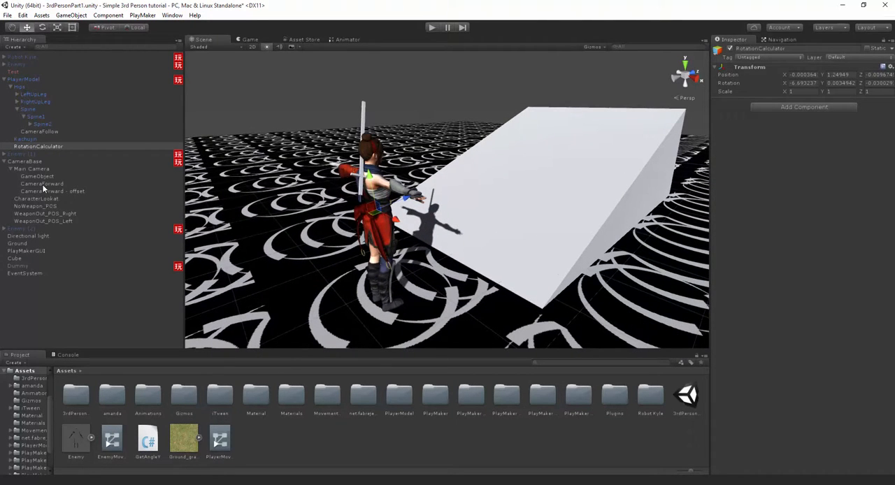
left_click(42, 183)
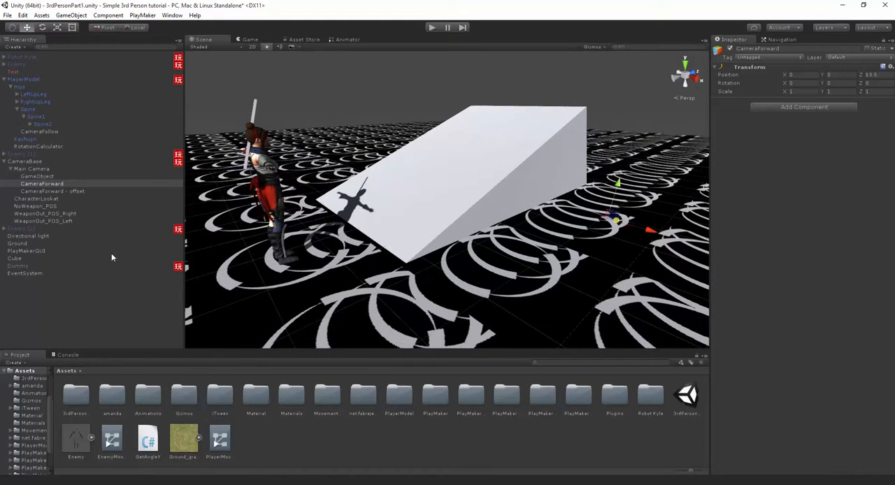
mouse_move(482, 203)
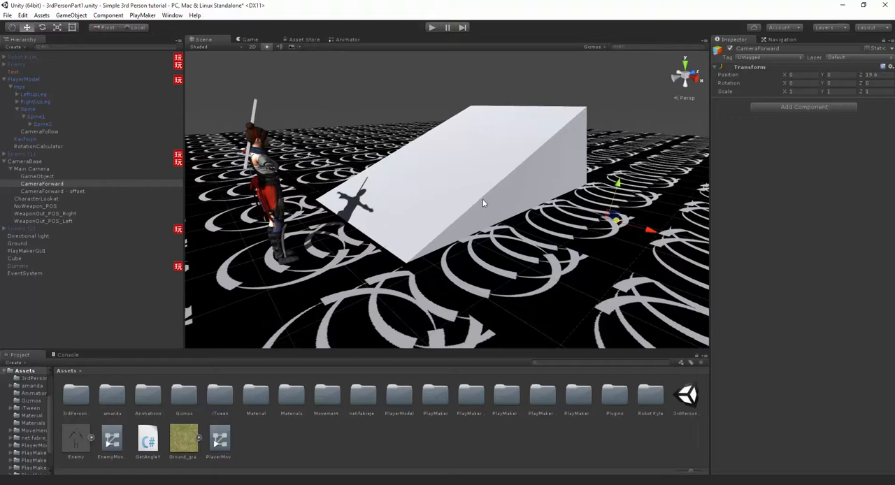
left_click_drag(482, 203, 601, 229)
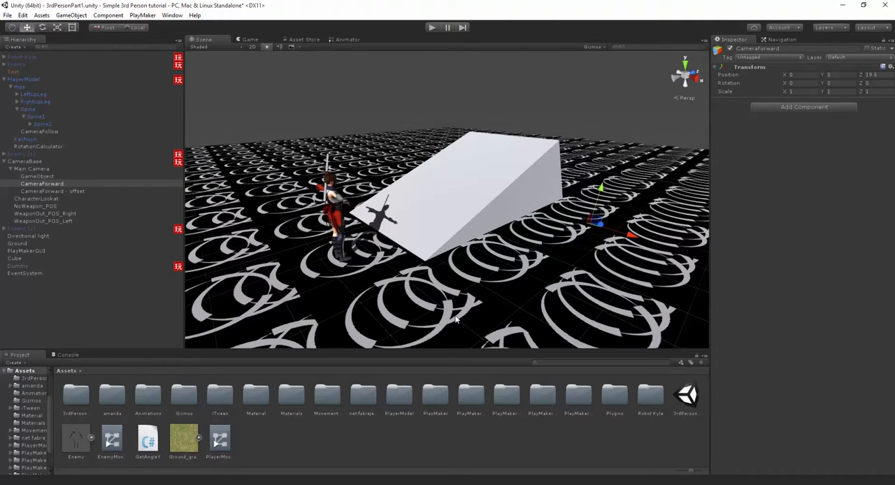
mouse_move(124, 349)
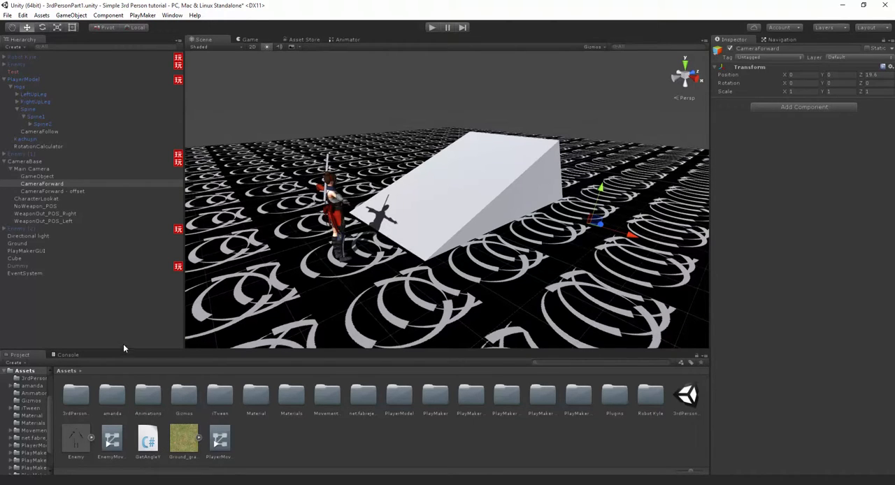
Select PlayerModel's rotation-look FSM and add the float variable Angle2Front.
left_click(24, 78)
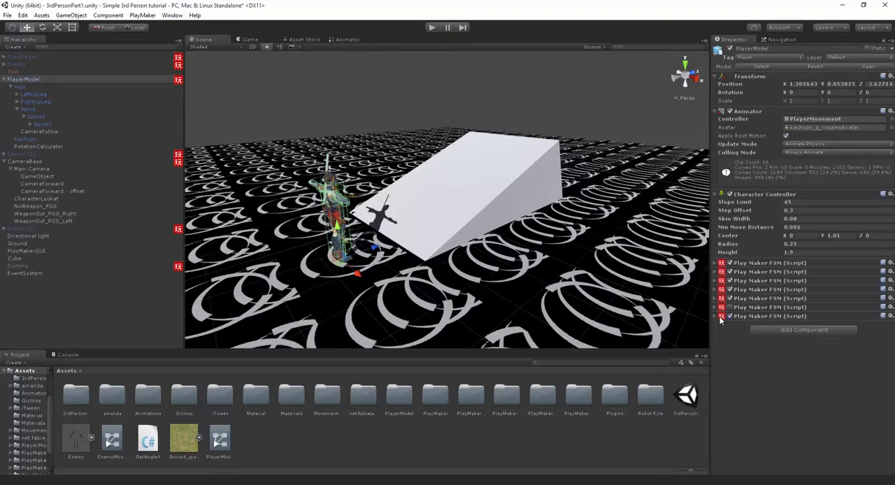
left_click(721, 316)
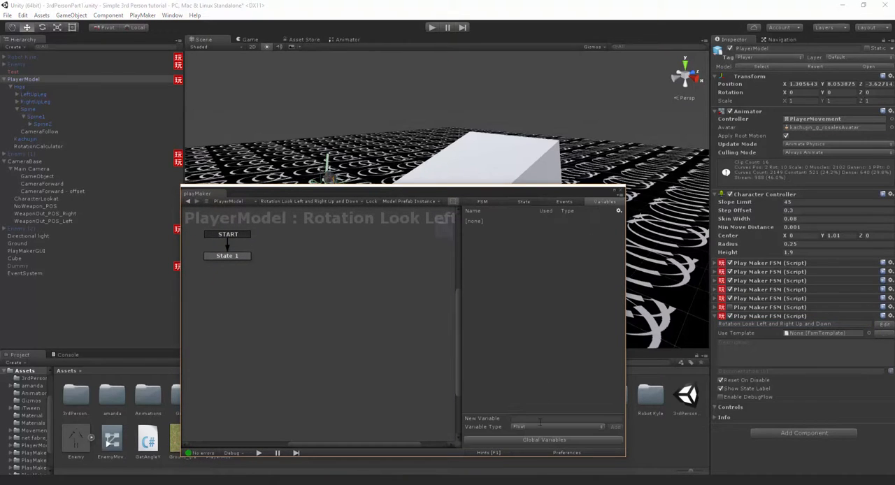
type("Angle")
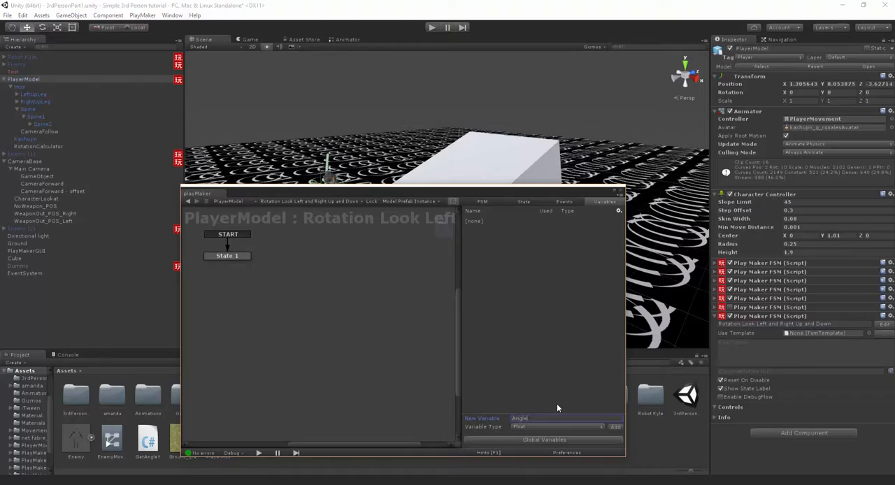
left_click(614, 427)
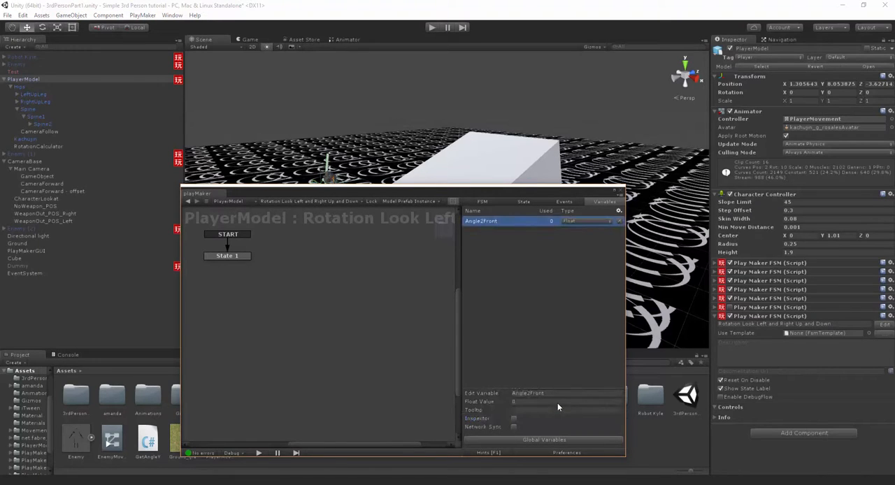
left_click(514, 418)
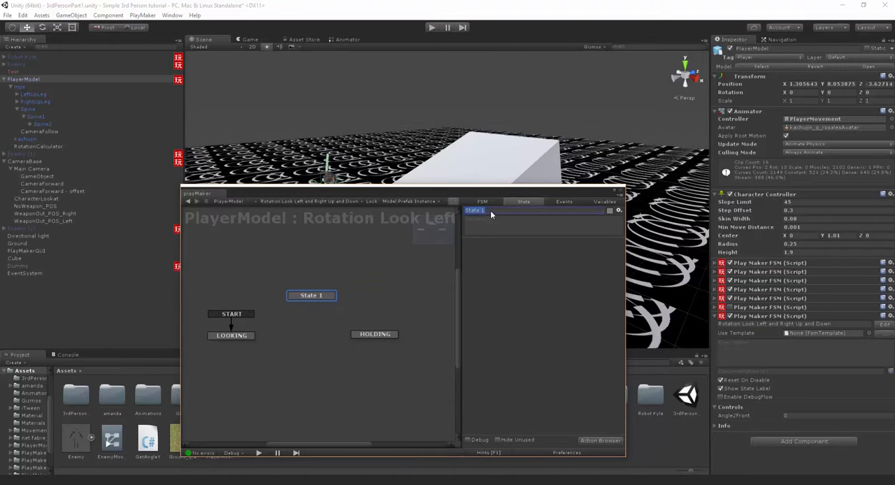
Rename the state GETTING READY TO HOLD, add toGetReady, and link LOOKING through it to HOLDING.
type("GETTING READY TO HOLD")
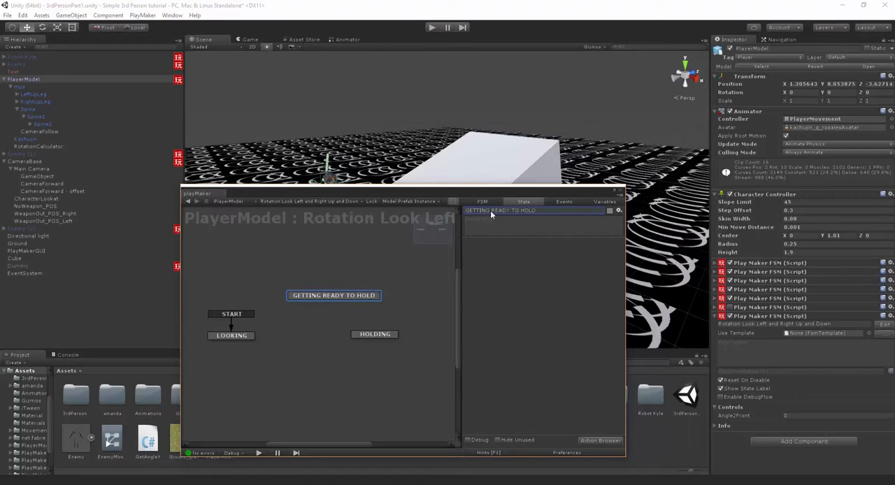
left_click(564, 202)
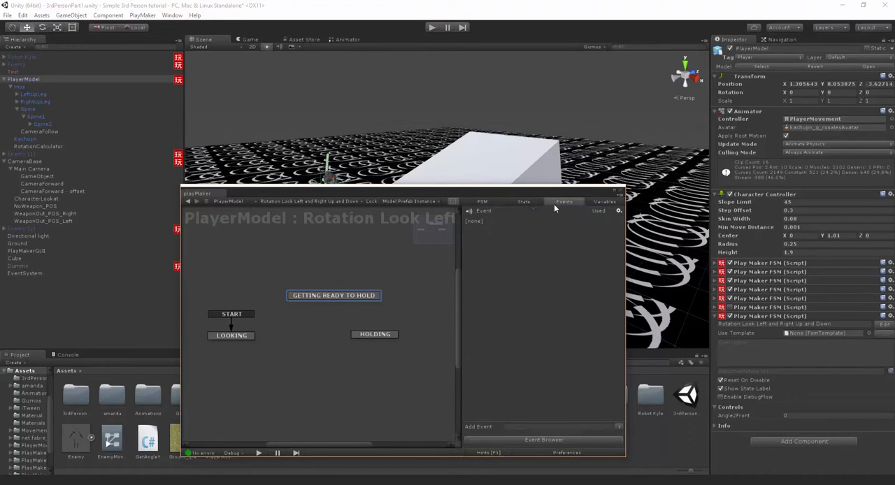
left_click(556, 426)
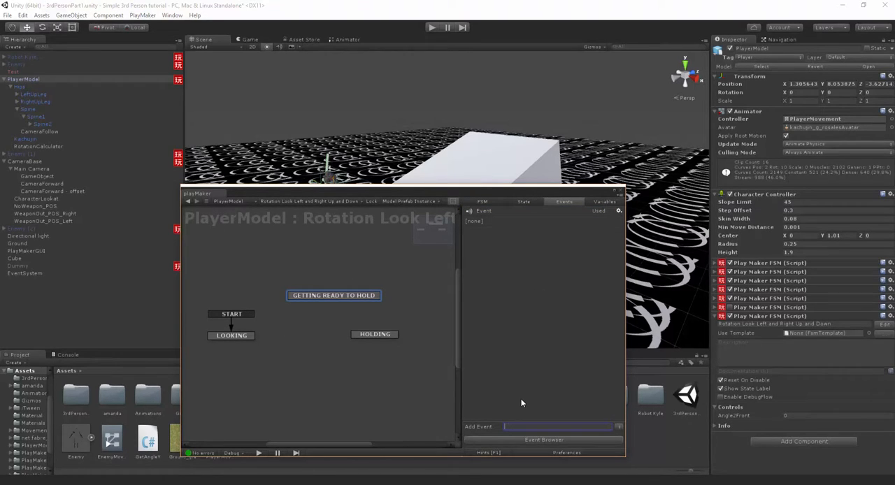
type("toGet")
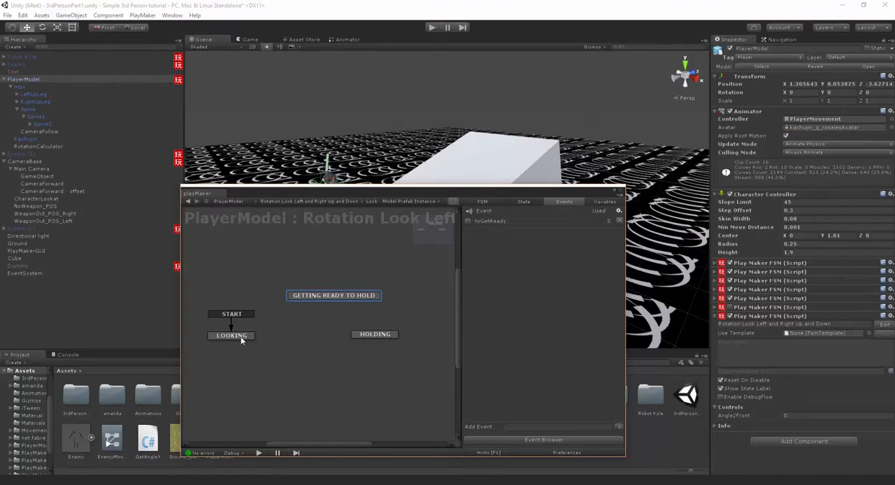
left_click(231, 335)
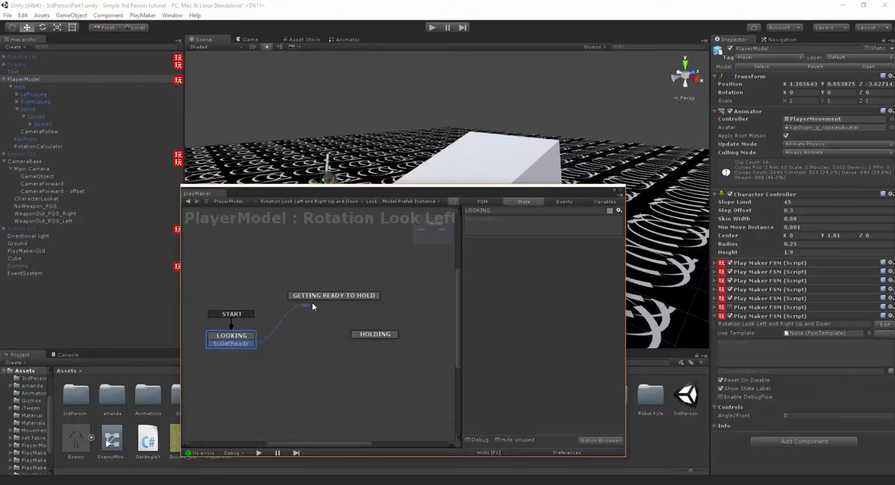
left_click(333, 295)
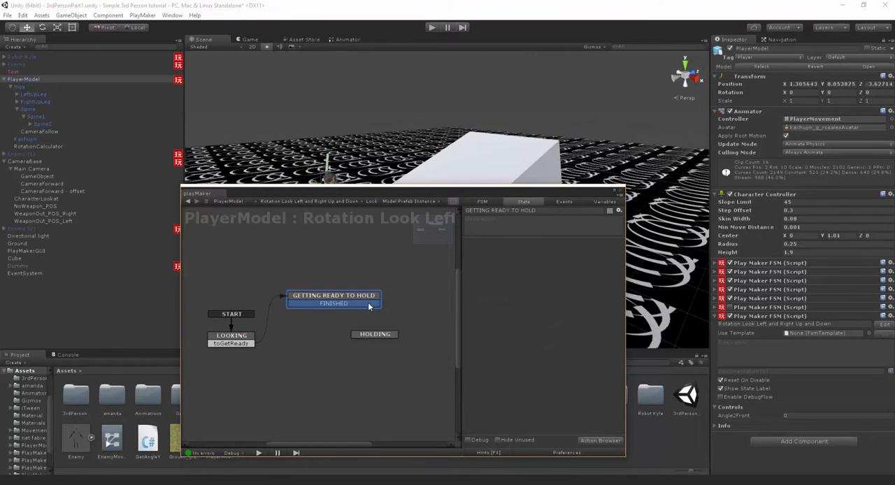
left_click(374, 334)
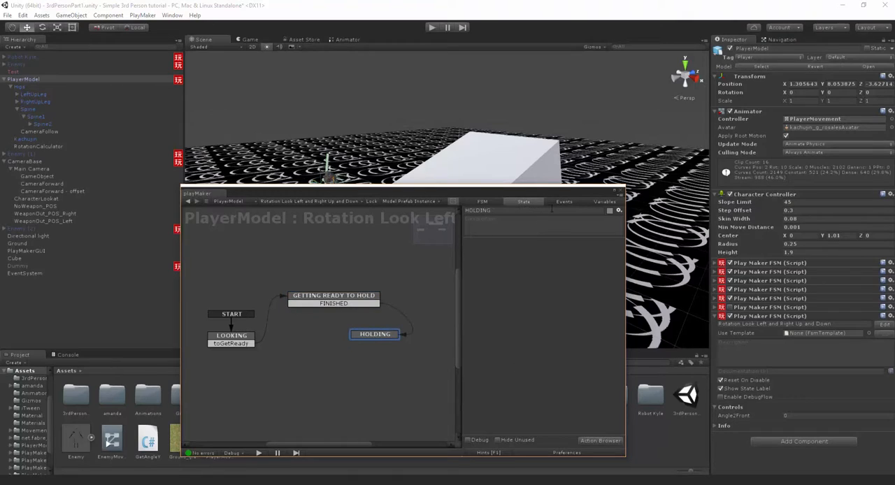
Add a returnToLooking event and give HOLDING an outgoing transition with it.
left_click(563, 201)
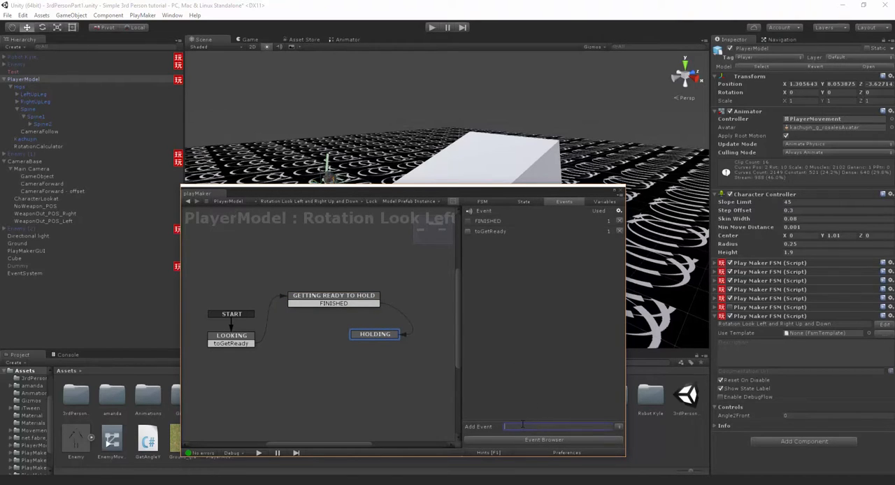
type("returnToLook")
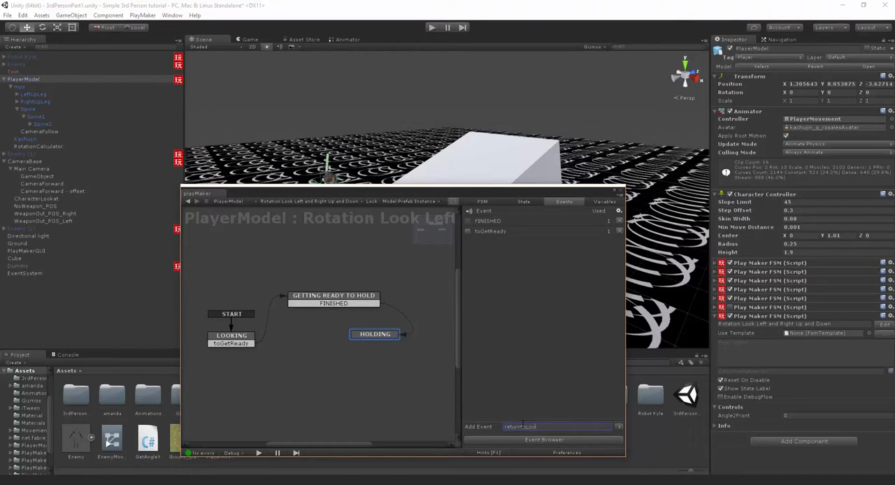
right_click(374, 334)
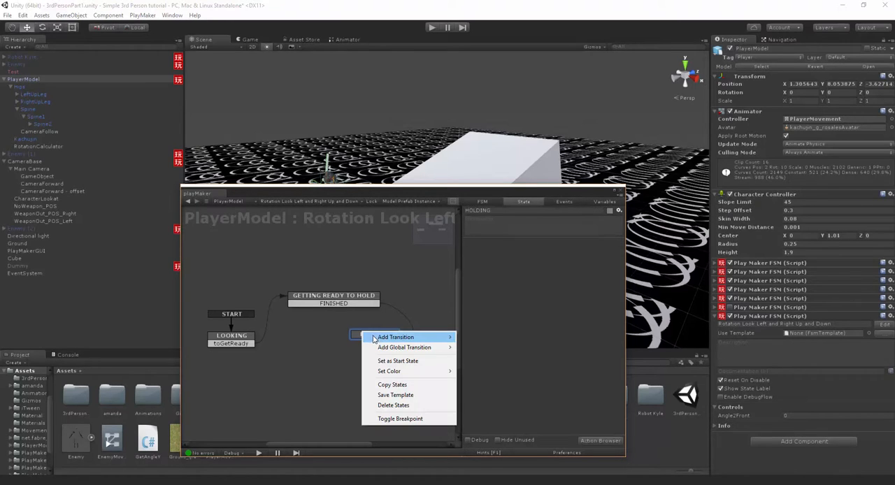
left_click(396, 337)
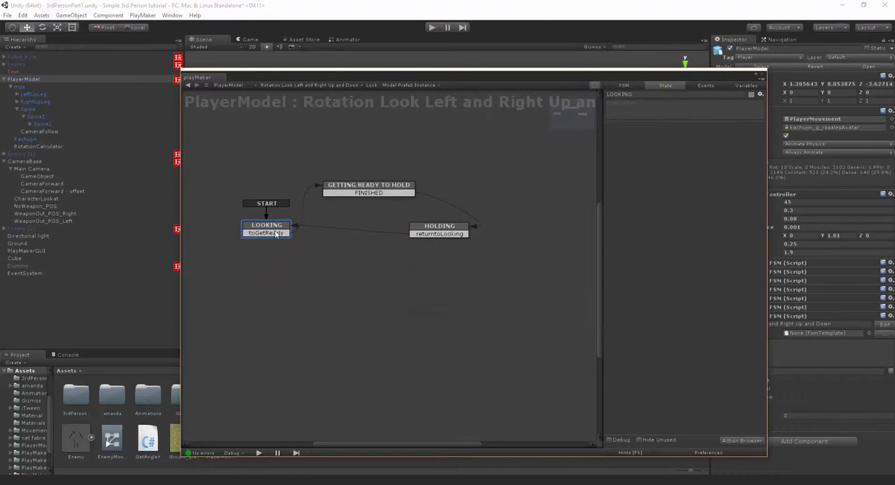
In LOOKING, set Get Angle Y's Game Object to Specify Game Object and assign RotationCalculator.
left_click(741, 441)
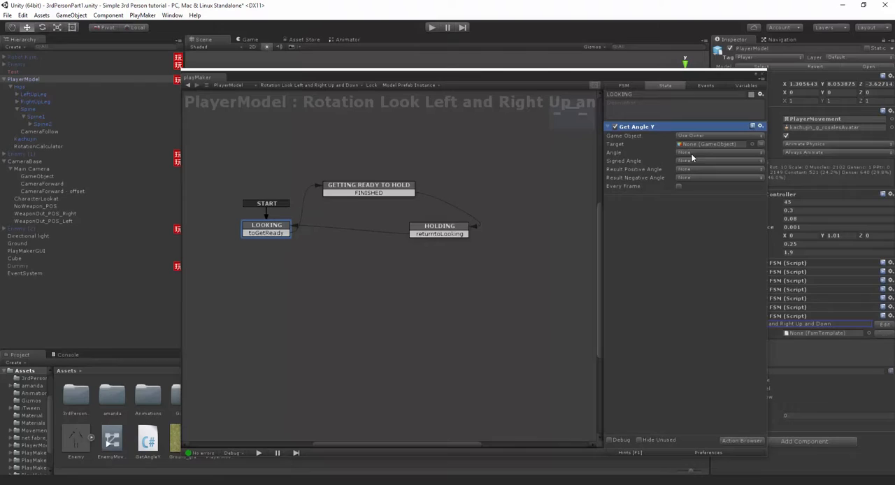
left_click(716, 135)
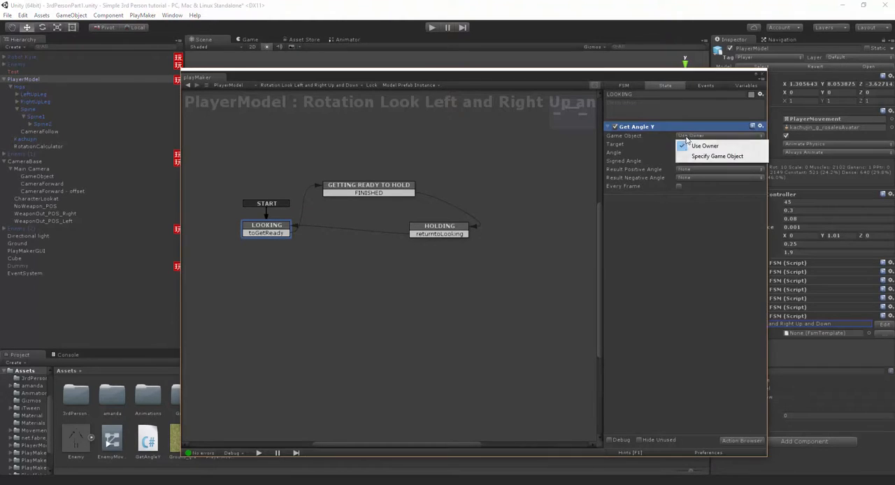
left_click(717, 156)
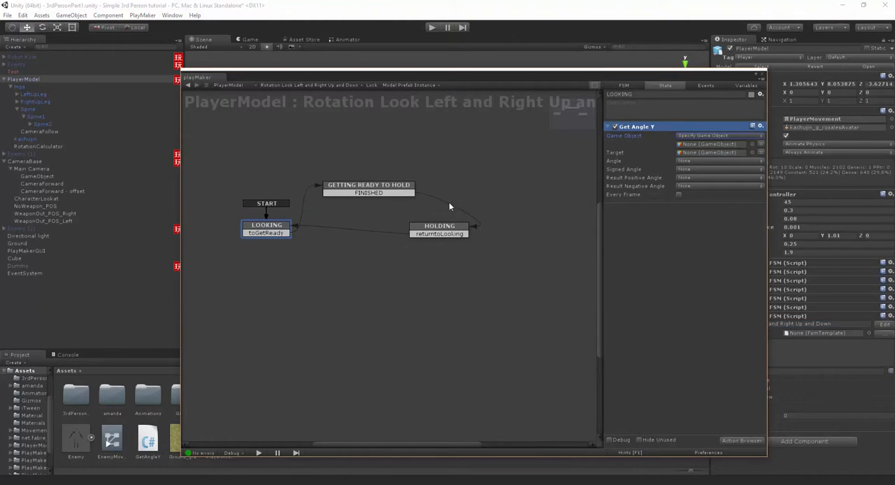
left_click(38, 146)
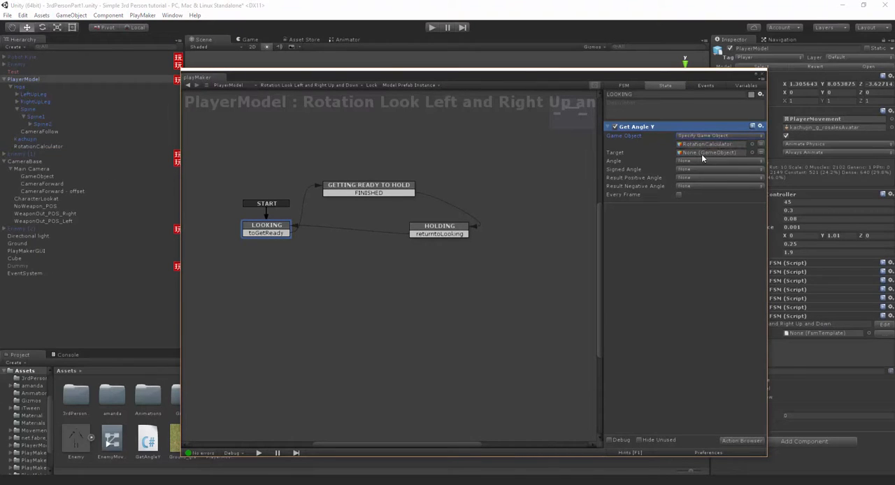
left_click(42, 183)
type("float comp")
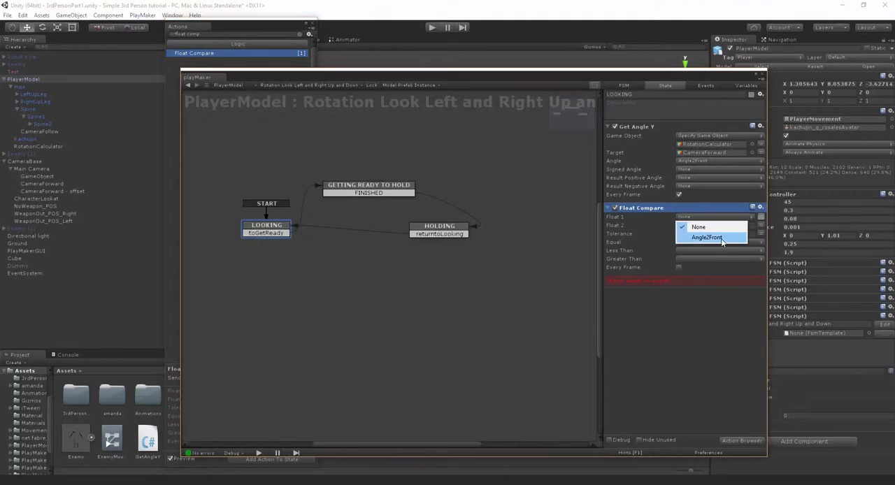
Make LOOKING's Float Compare check Angle2Front against 90, sending FINISHED when greater.
left_click(706, 237)
type("90")
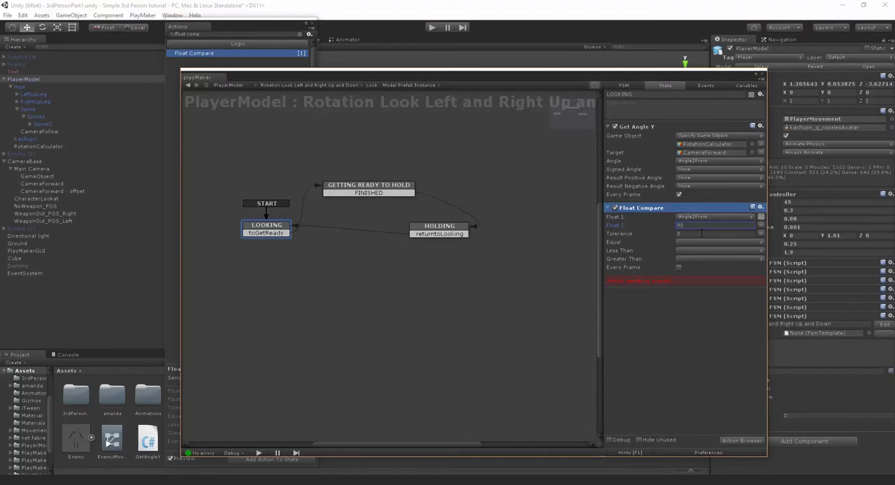
left_click(713, 242)
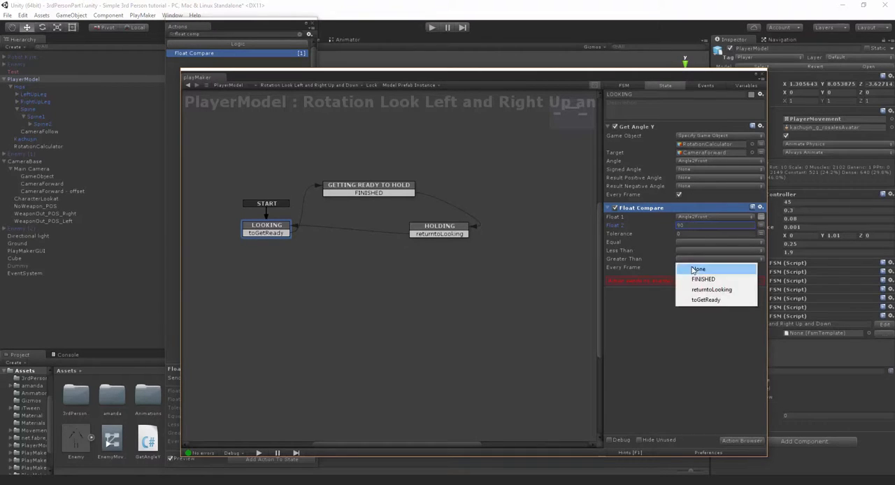
left_click(703, 279)
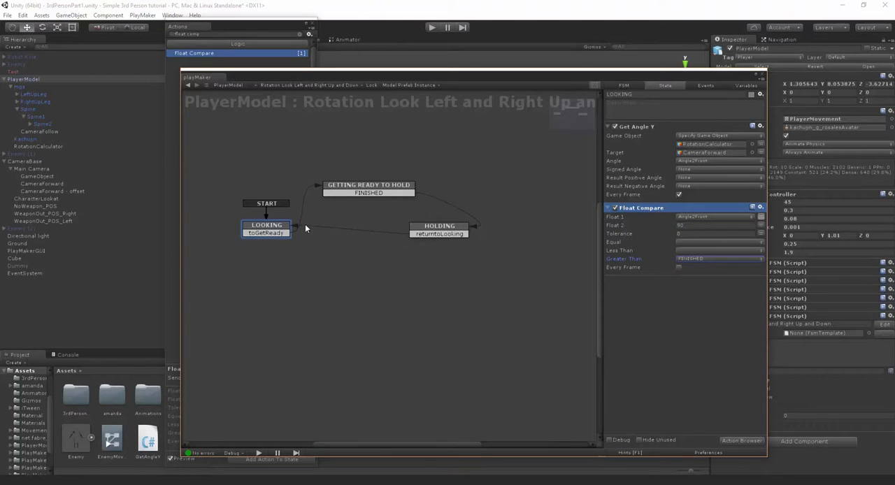
mouse_move(420, 209)
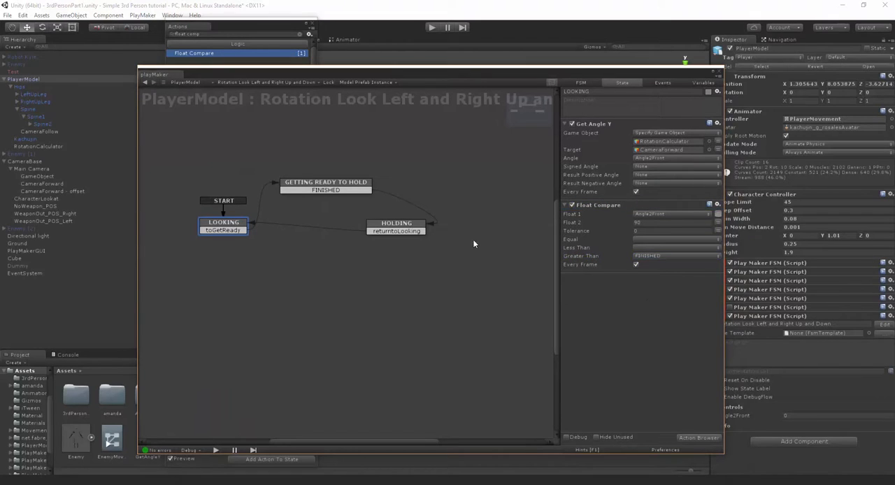
mouse_move(238, 110)
type("look at")
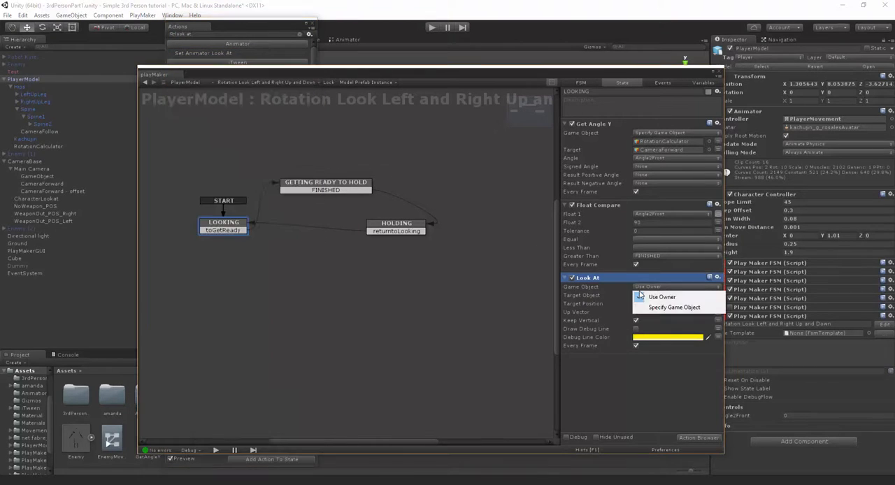
Set LOOKING's Look At action to rotate Spine1 toward CameraForward.
left_click(673, 307)
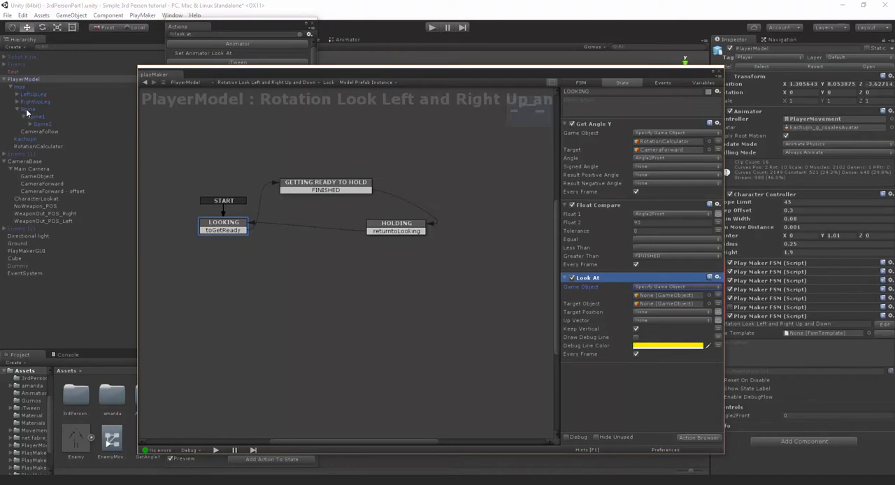
mouse_move(449, 186)
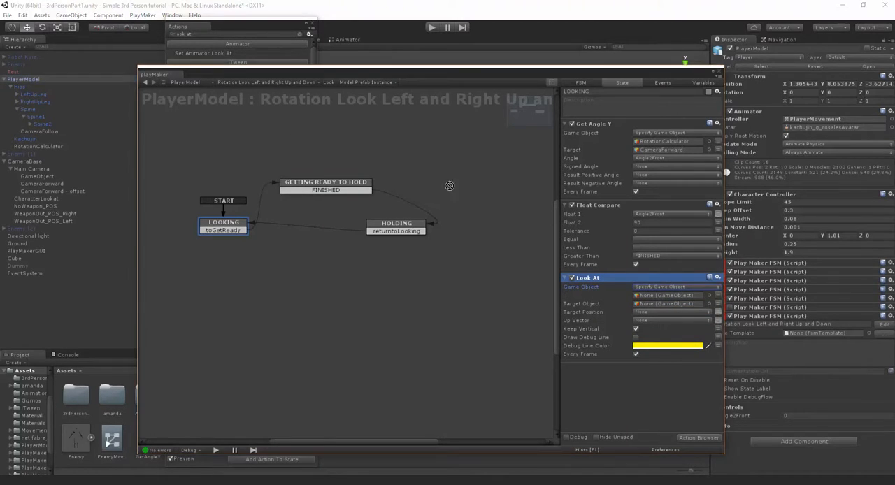
left_click(668, 295)
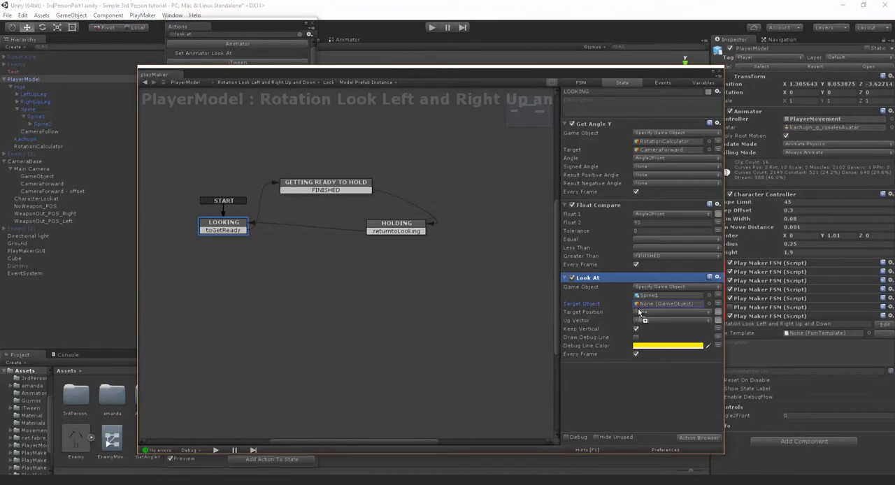
left_click(668, 303)
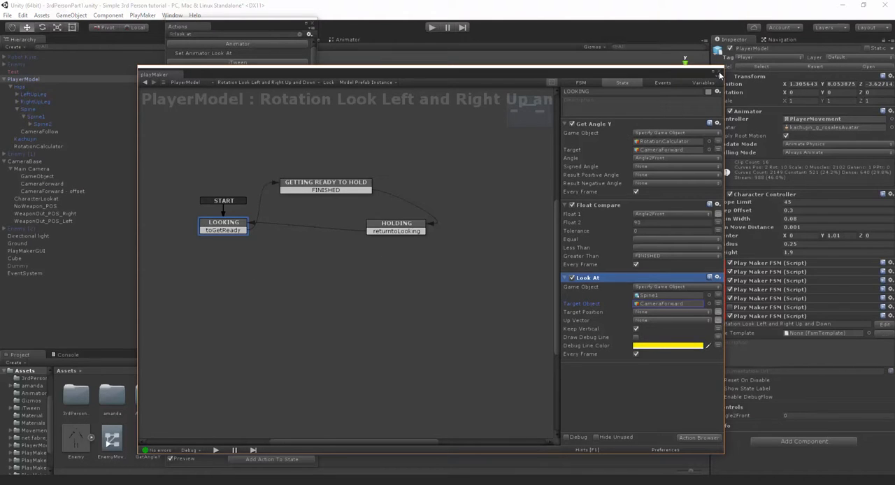
left_click(566, 204)
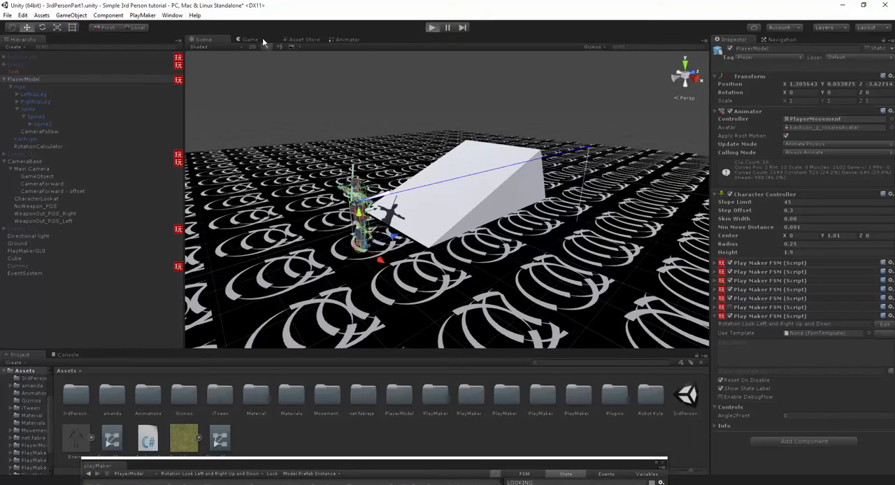
Run the game with the Game view shown, inspect CameraForward while playing, then stop.
left_click(432, 28)
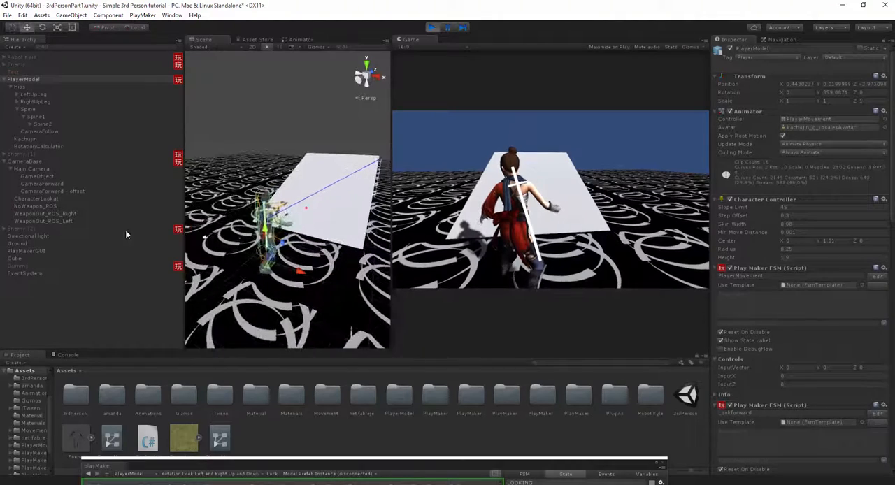
left_click(42, 184)
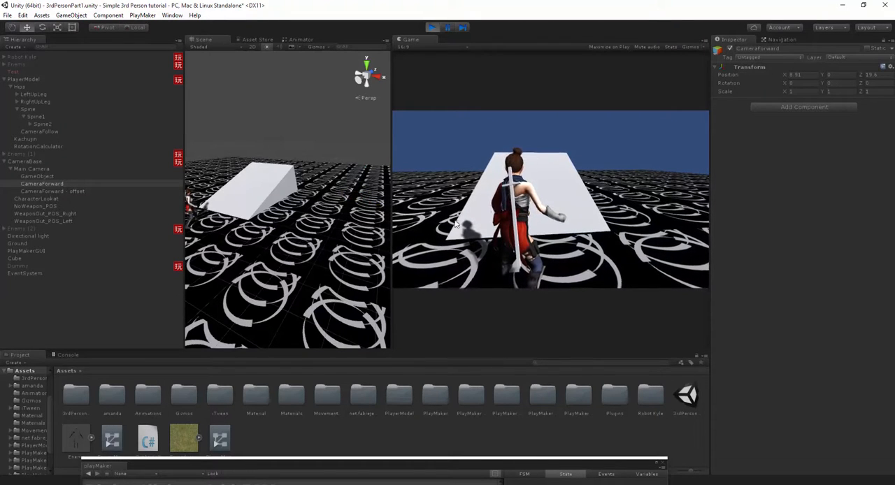
right_click(745, 67)
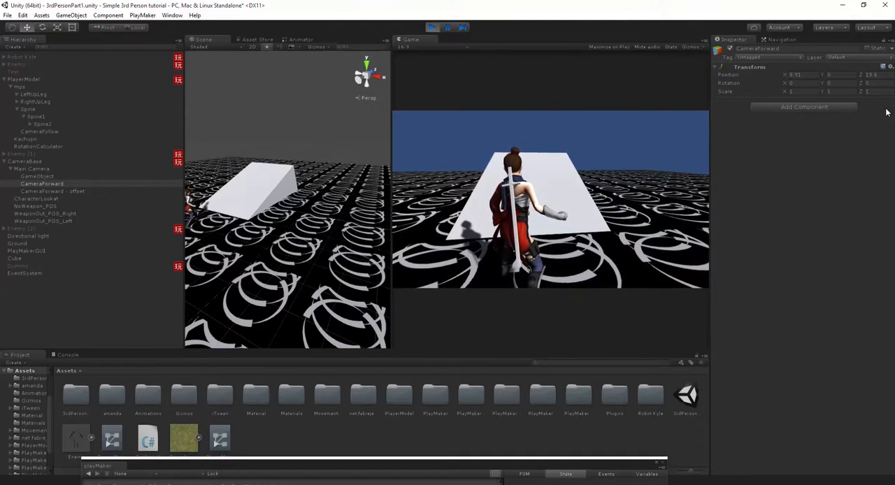
left_click(431, 27)
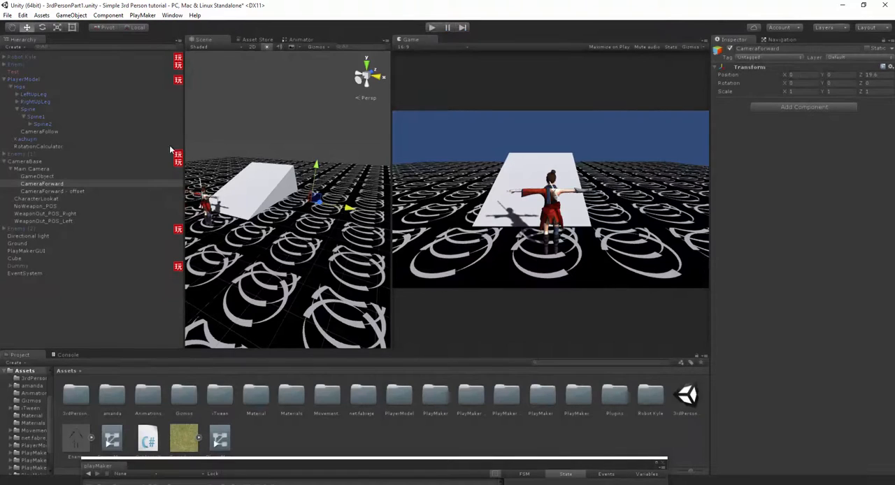
Locate CameraForward and CameraForward - offset in the scene, then select PlayerModel.
left_click(54, 190)
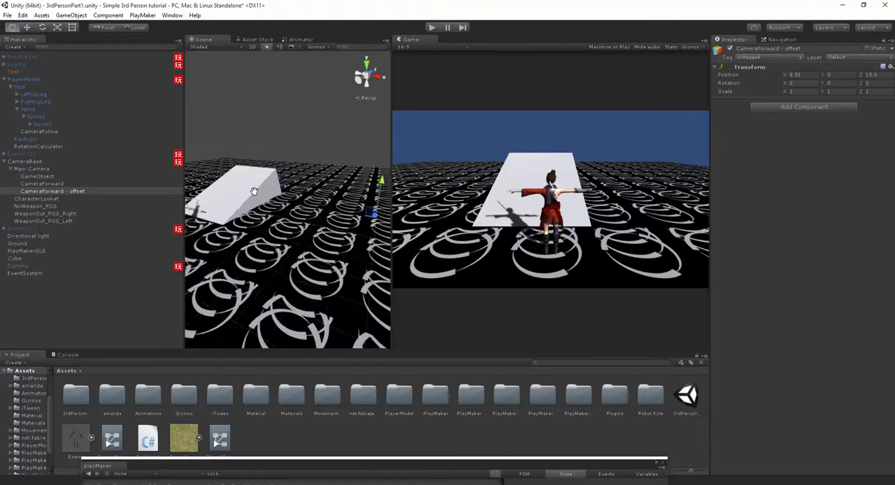
left_click(250, 39)
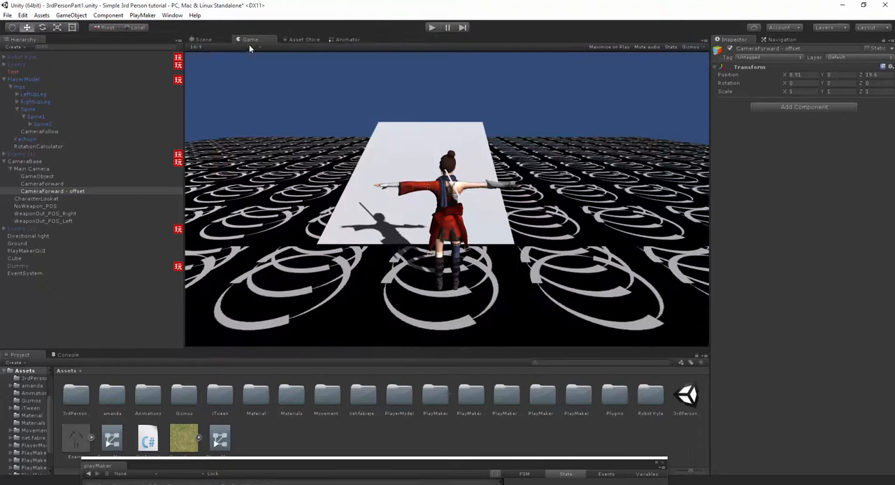
left_click(202, 39)
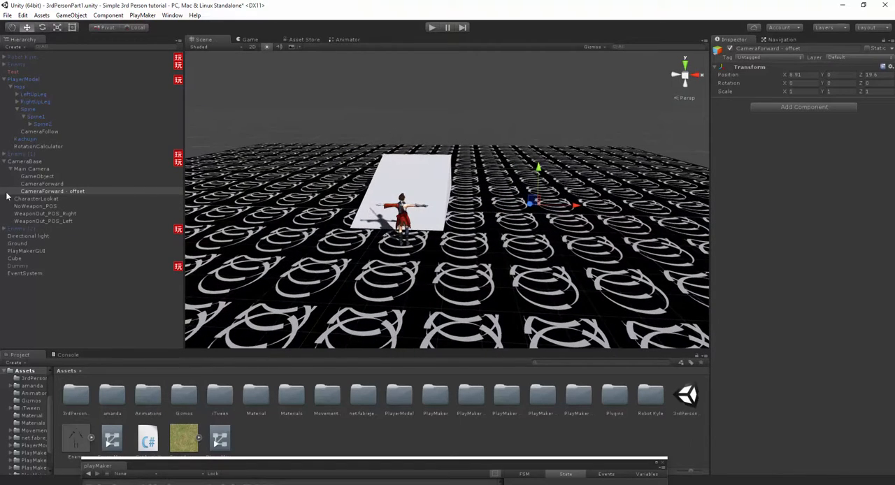
left_click(42, 183)
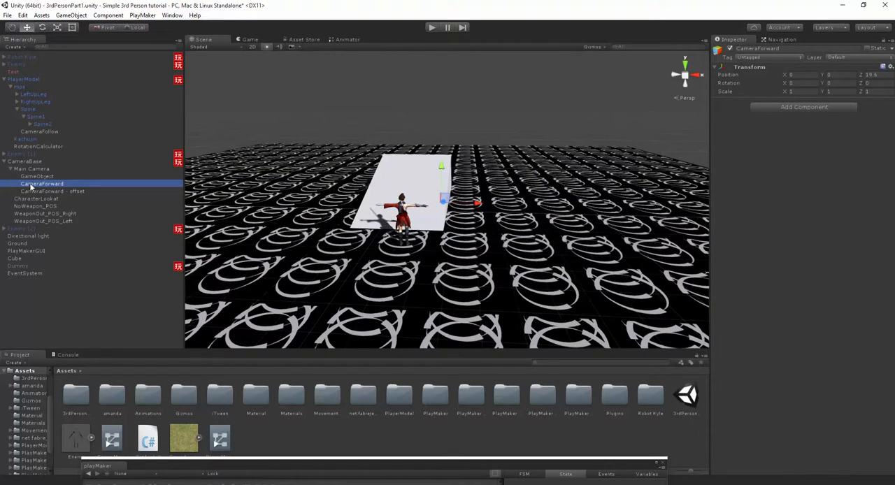
left_click(54, 191)
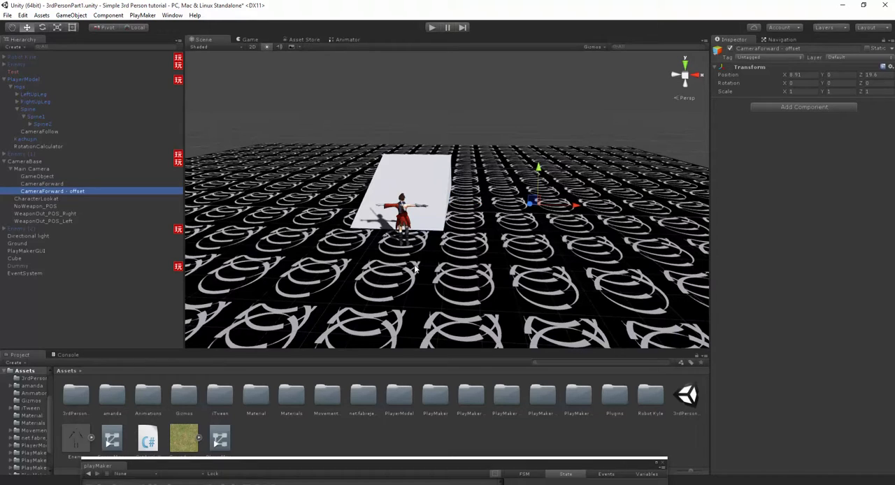
mouse_move(35, 89)
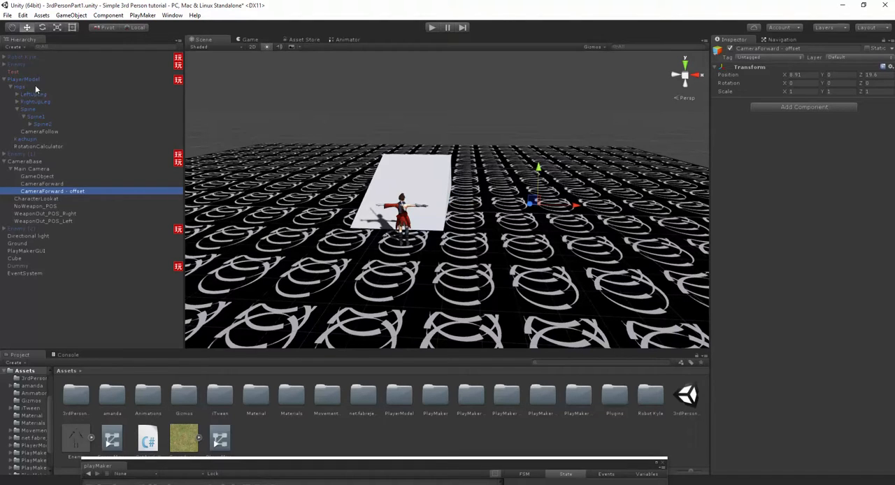
left_click(25, 79)
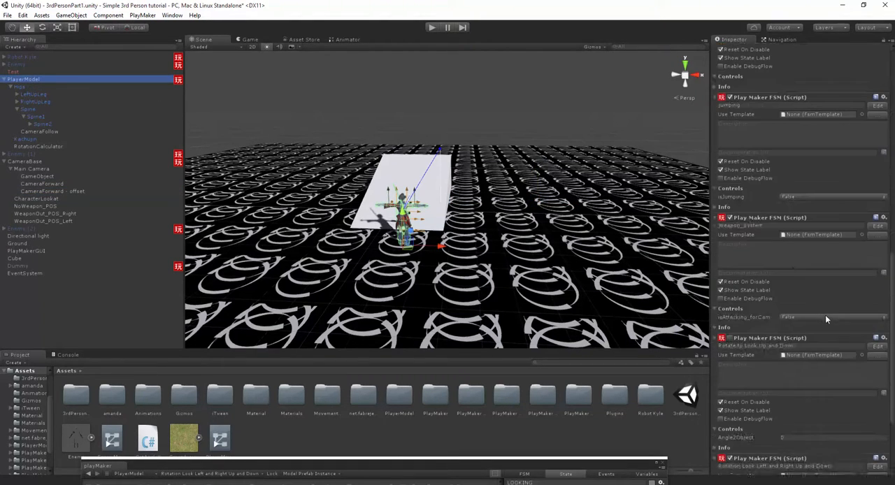
View the GETTING READY TO HOLD state's actions and open the FSM's variables list.
scroll("down", 3)
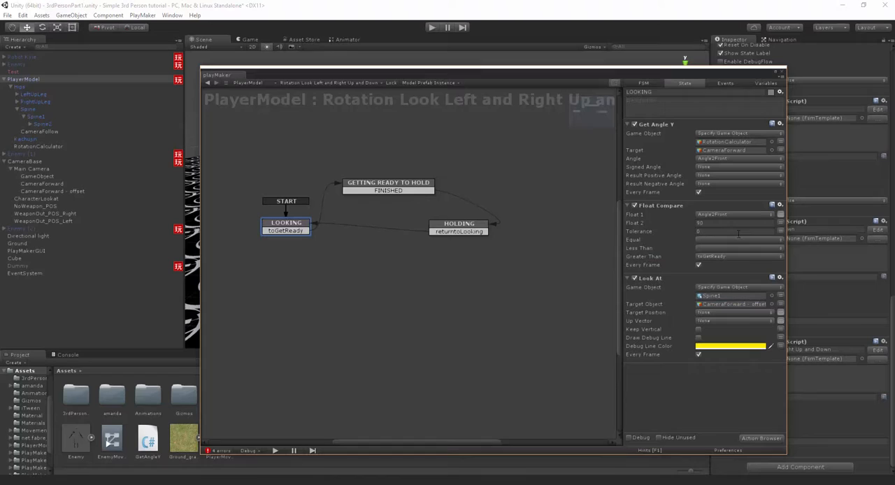
left_click(387, 186)
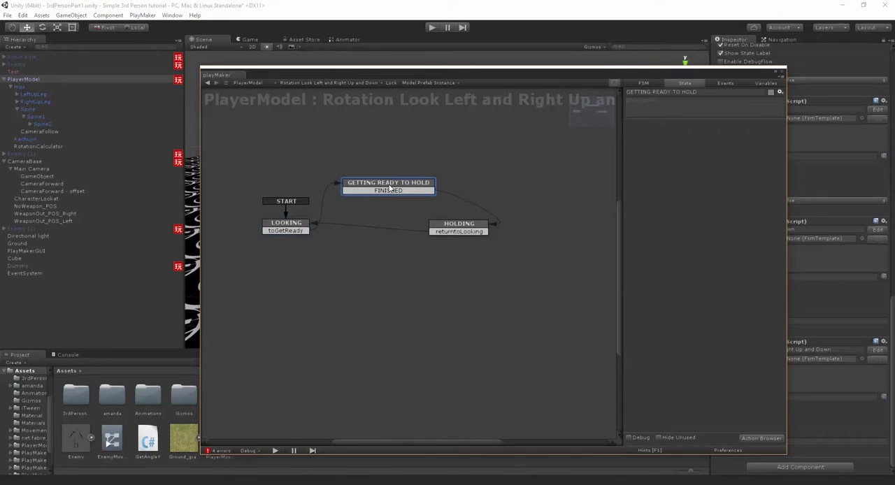
left_click(285, 222)
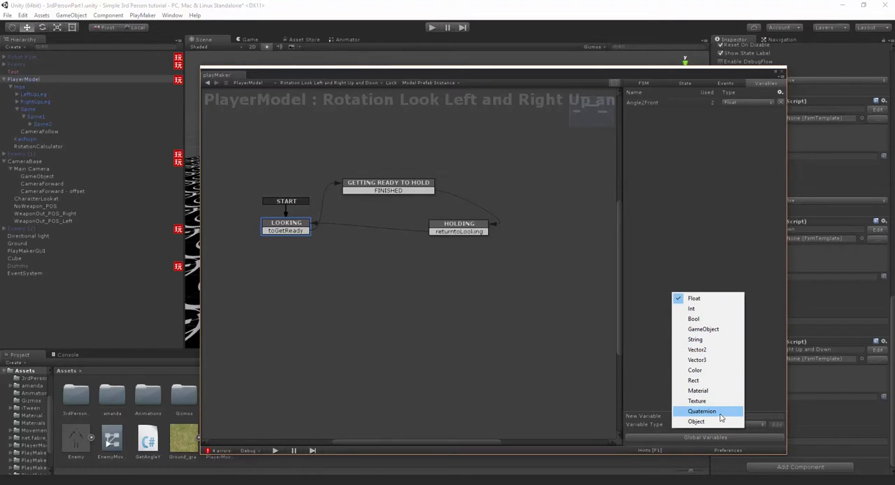
Create a Quaternion variable, naming it 'Rotati…' for the spine rotation.
left_click(702, 411)
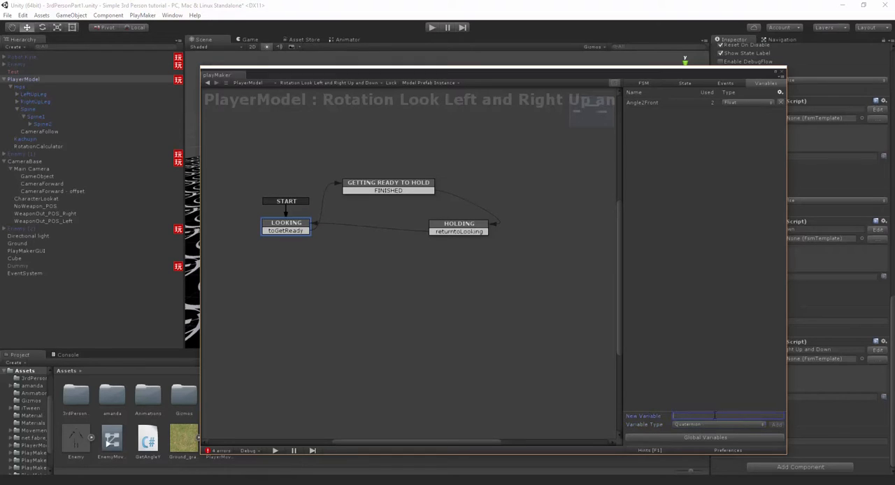
type("Rotati")
type("get rota")
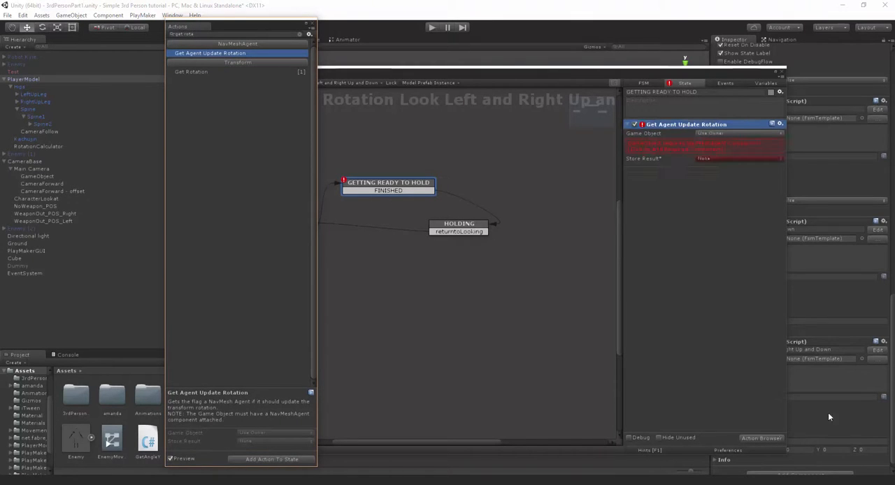
Replace the agent rotation action with Get Rotation: Spine1, RotationofSpine, Self space, every frame.
right_click(686, 205)
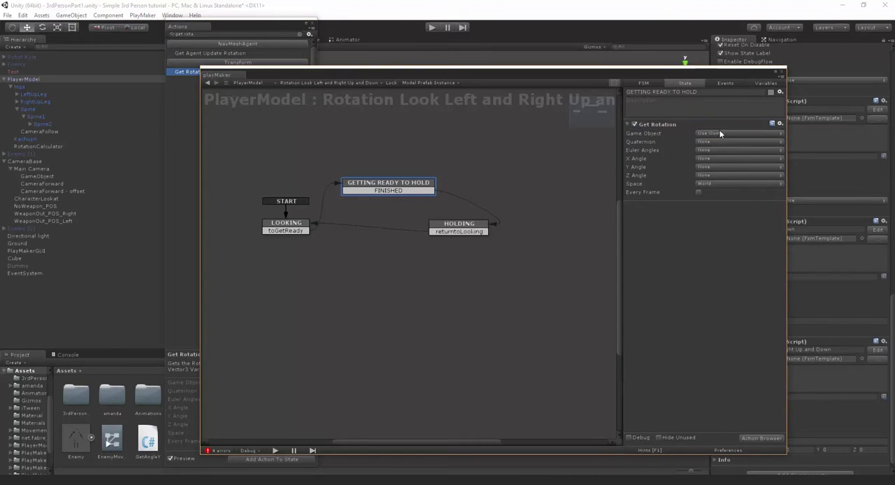
left_click(737, 133)
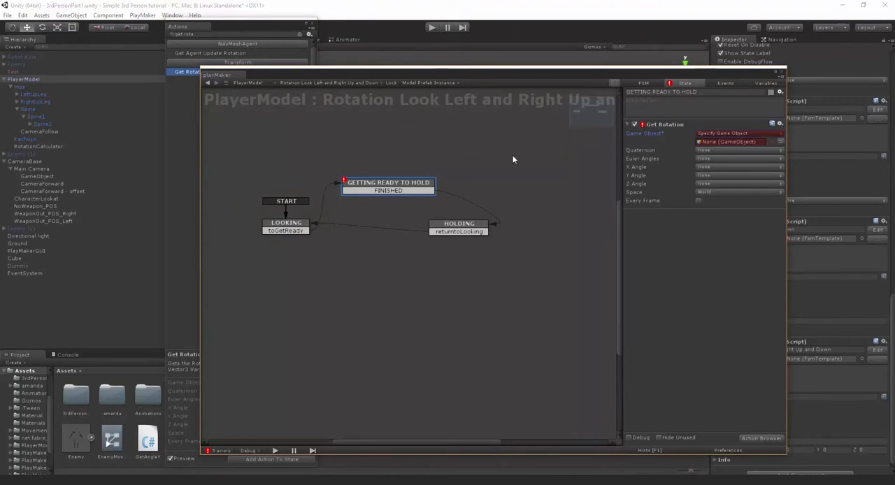
left_click(730, 142)
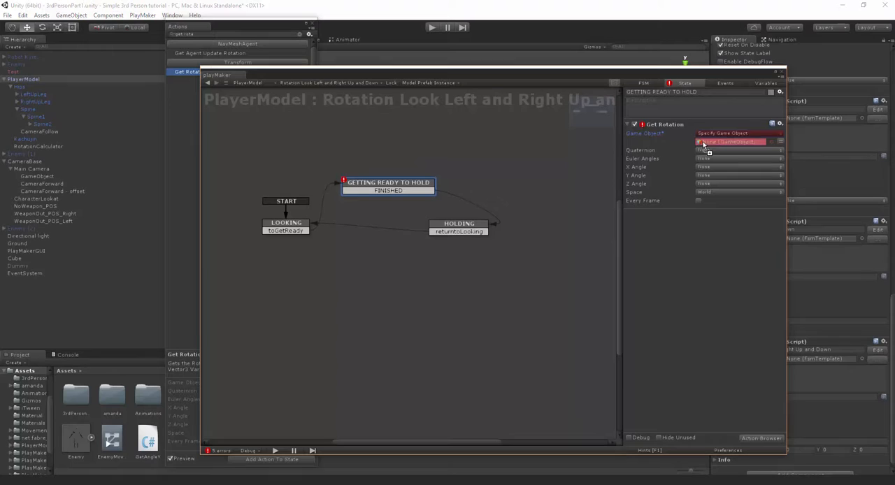
left_click(731, 142)
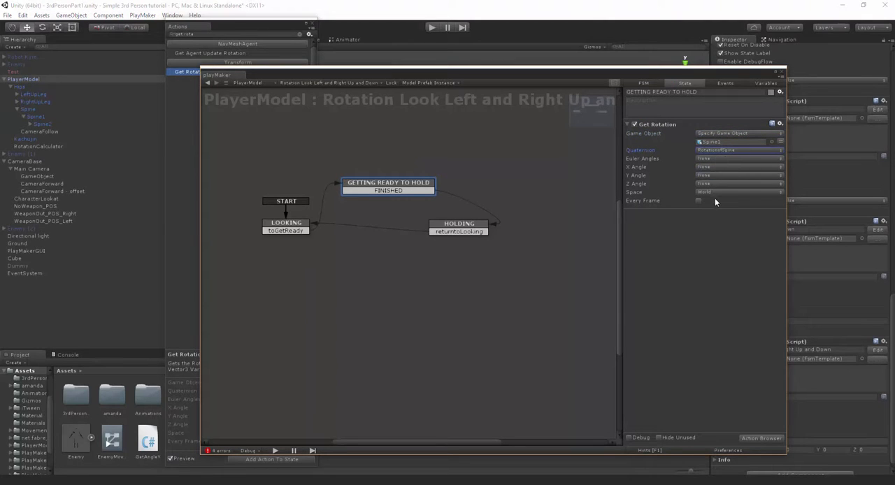
left_click(738, 191)
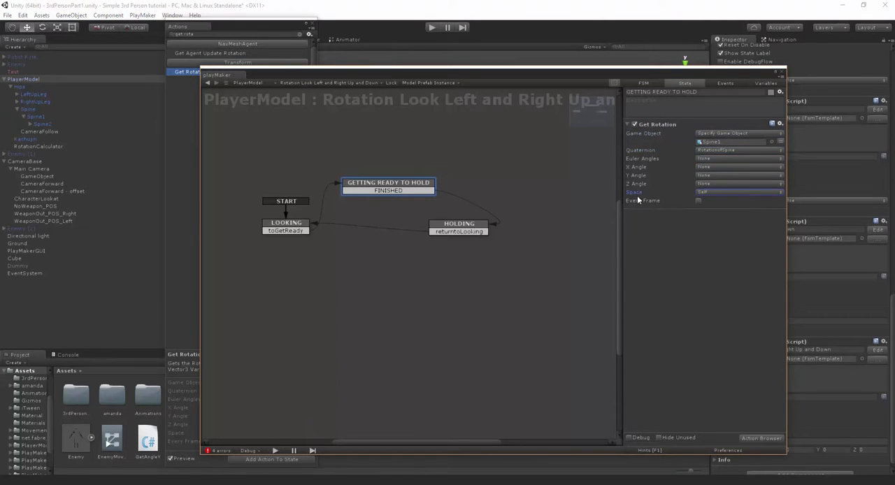
left_click(697, 200)
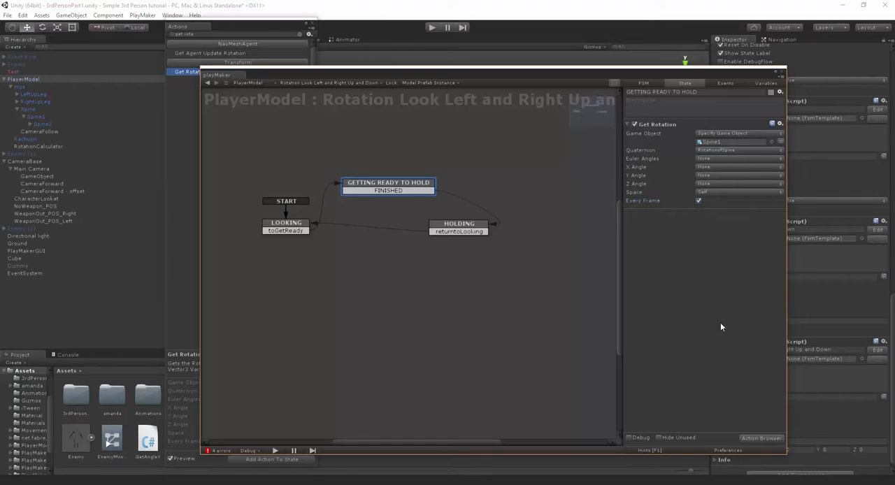
mouse_move(285, 215)
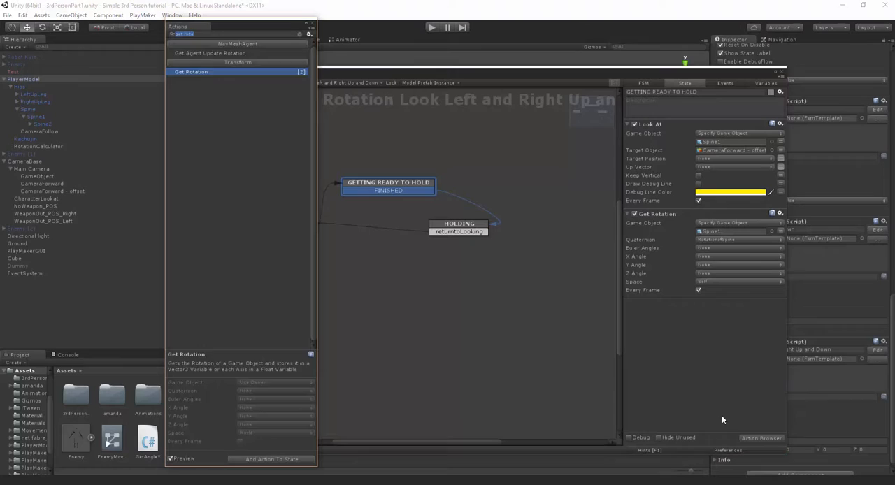
Add a Next Frame Event action that sends FINISHED.
left_click(198, 53)
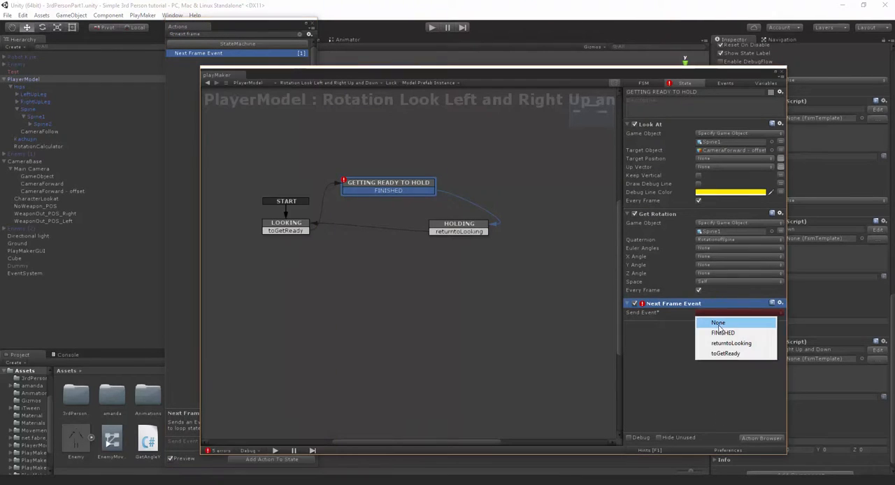
left_click(723, 333)
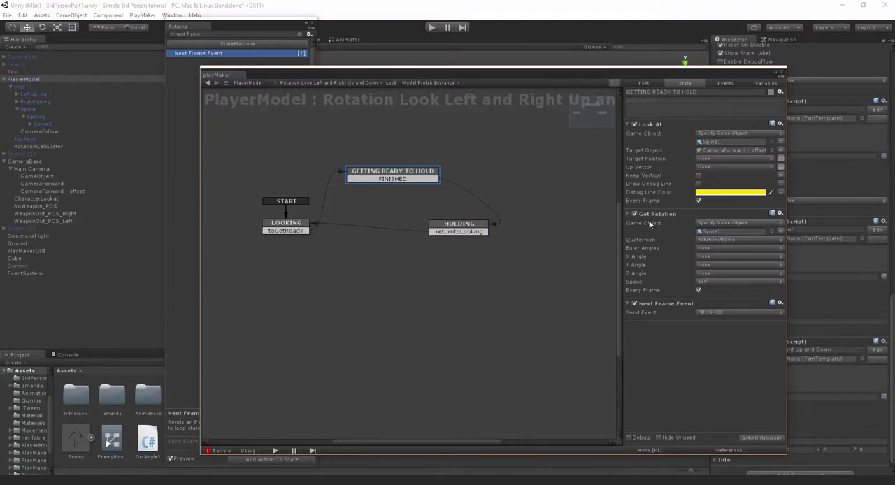
In HOLDING's Float Compare, set Float 2 to 60, Tolerance 5, Equal to returntoLooking.
left_click(288, 222)
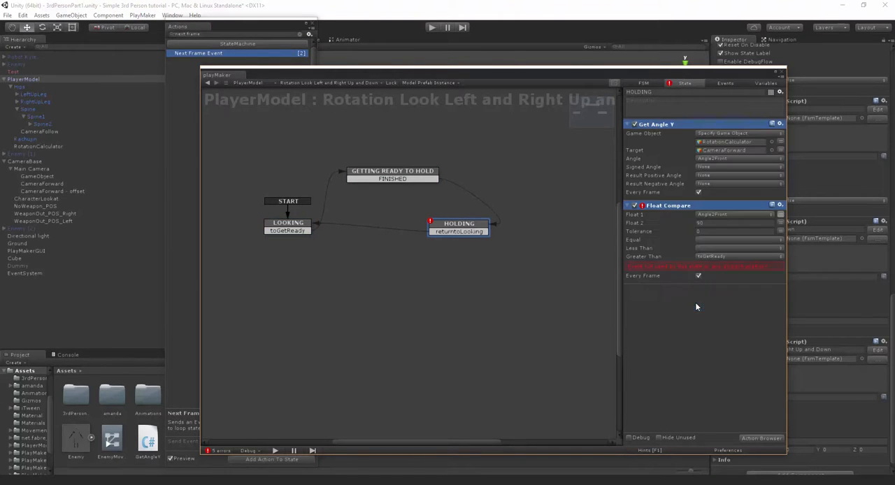
left_click(734, 223)
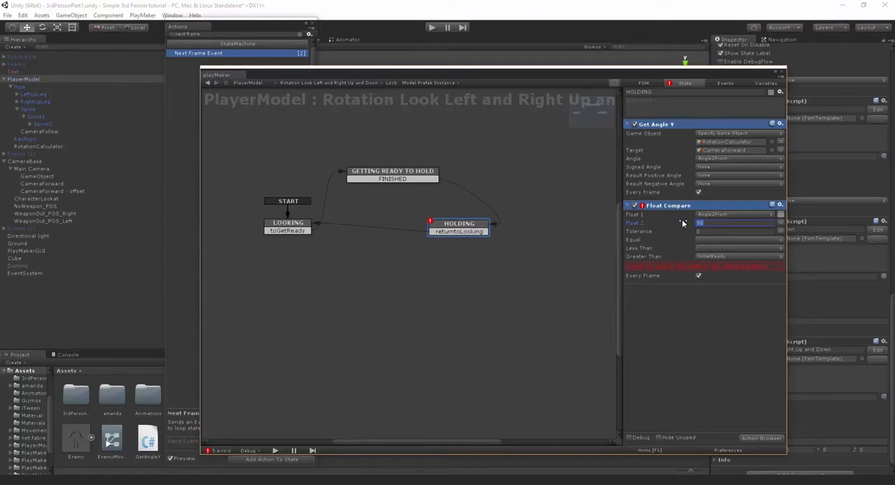
left_click(734, 222)
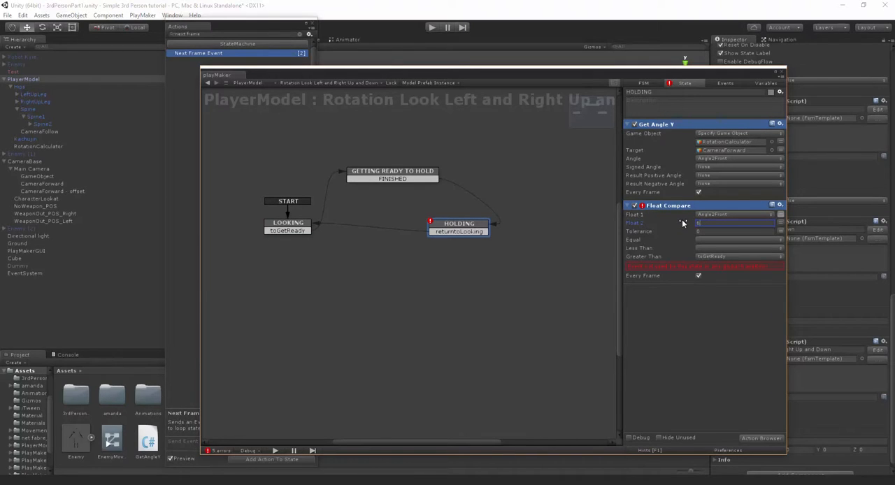
left_click(734, 230)
type("5")
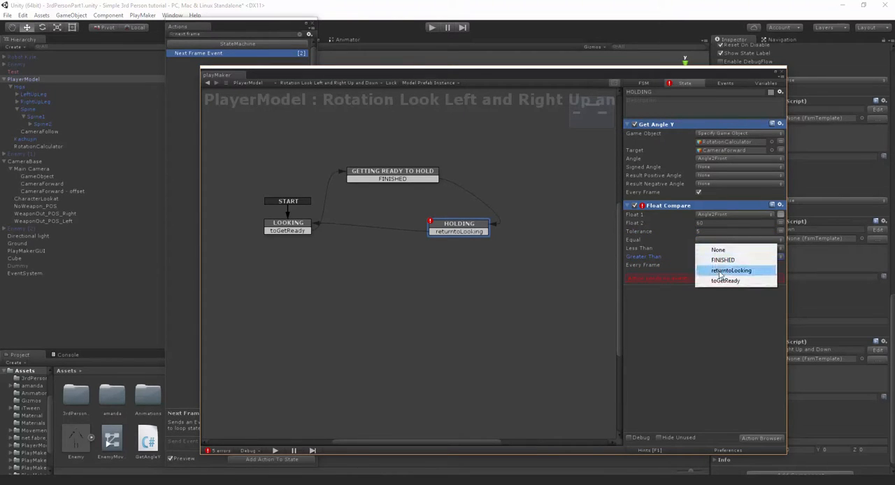
left_click(731, 271)
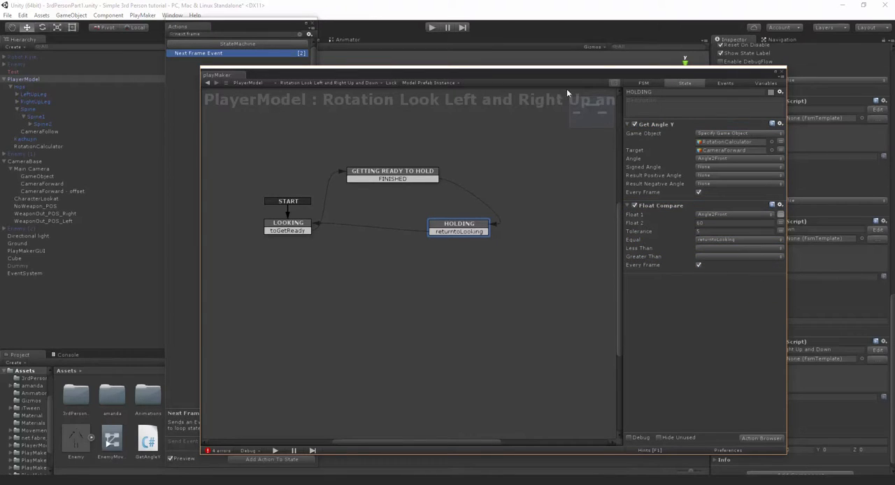
mouse_move(753, 213)
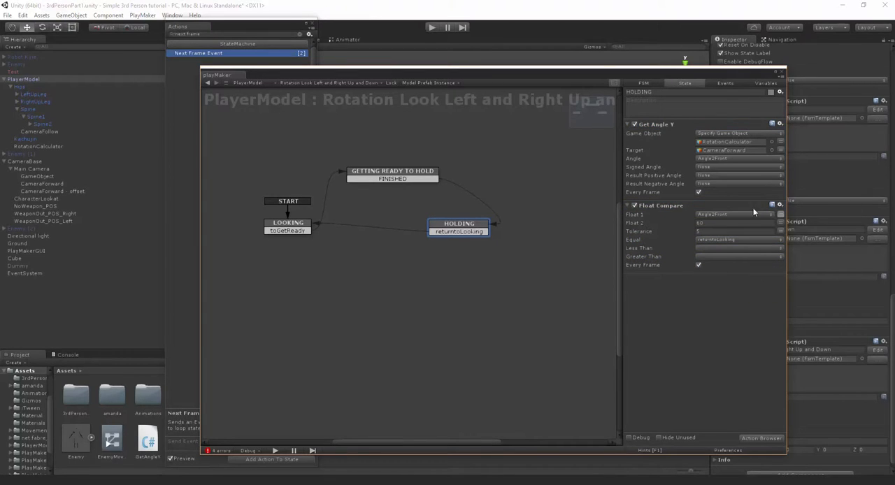
mouse_move(399, 242)
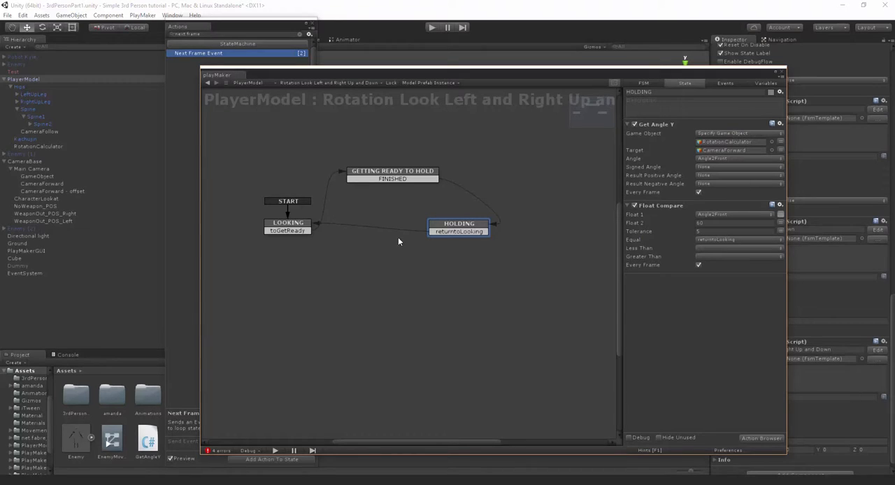
mouse_move(470, 236)
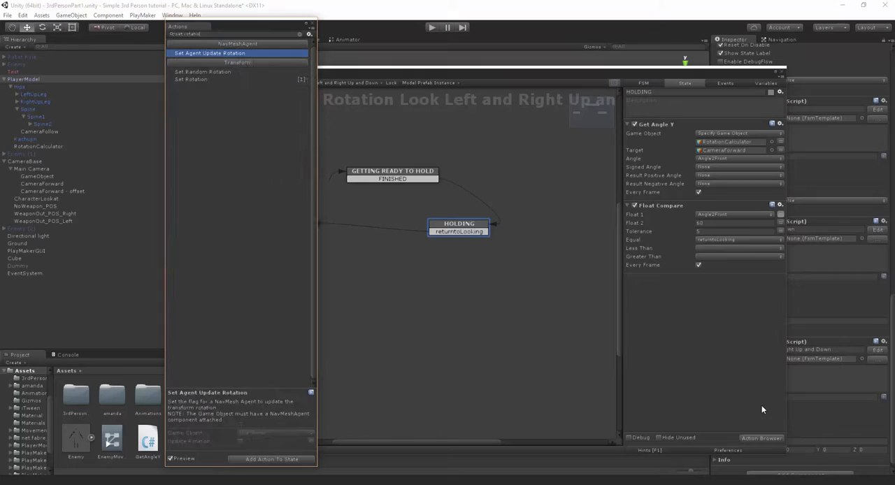
Add a Set Rotation action to HOLDING with Space set to Self.
left_click(191, 79)
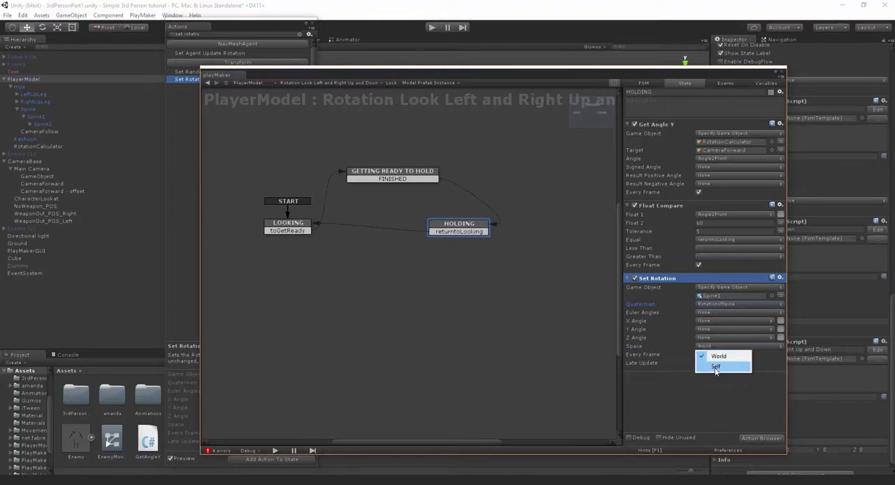
left_click(715, 367)
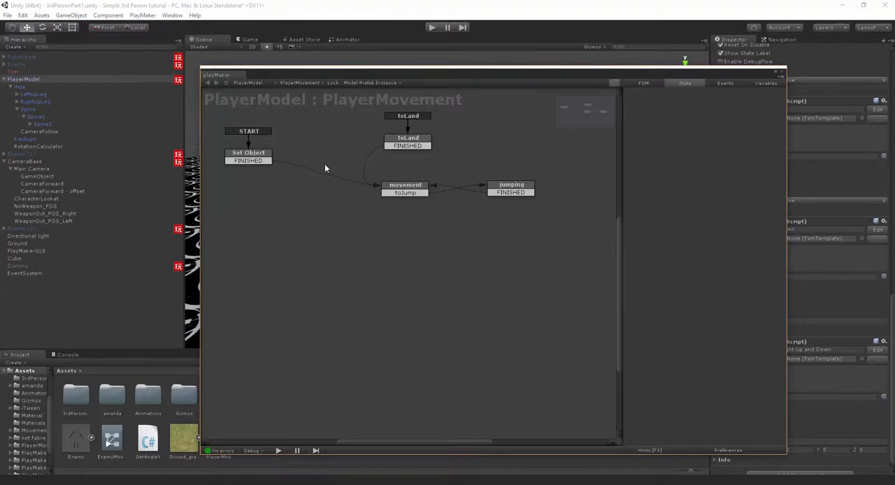
Switch to the Rotation Look Left and Right Up and Down FSM and review HOLDING and GETTING READY TO HOLD.
left_click(300, 83)
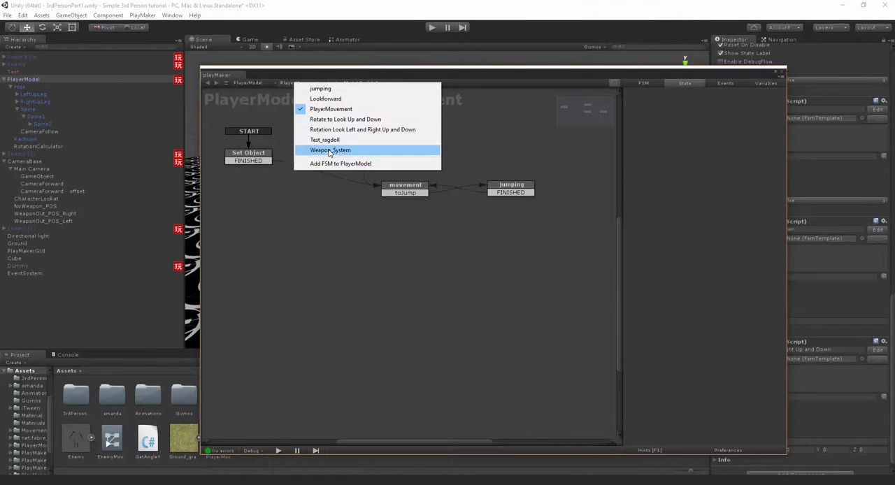
left_click(362, 129)
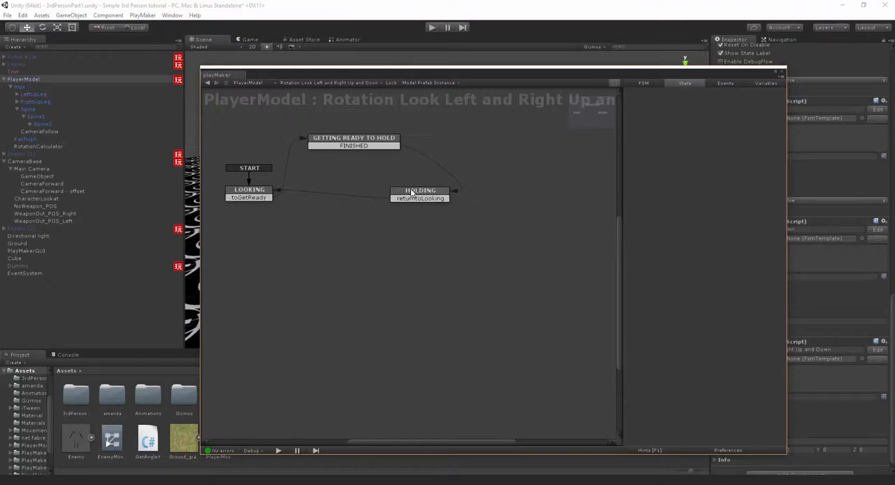
left_click(419, 190)
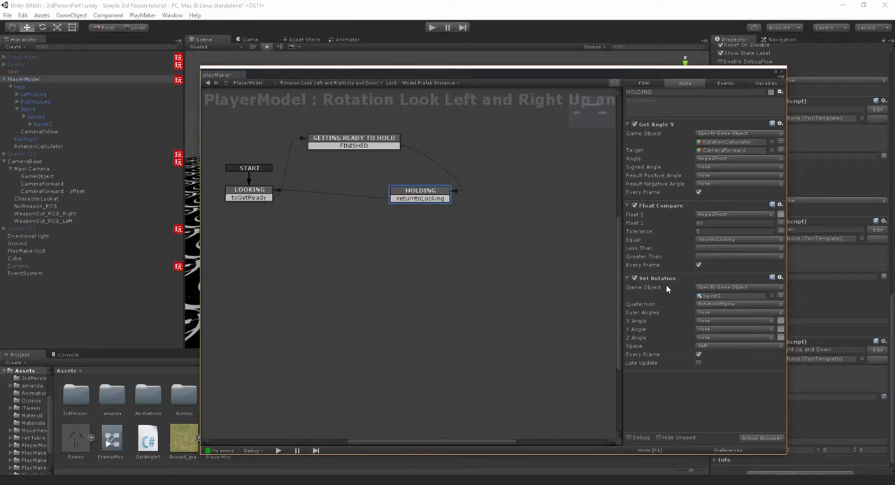
mouse_move(389, 143)
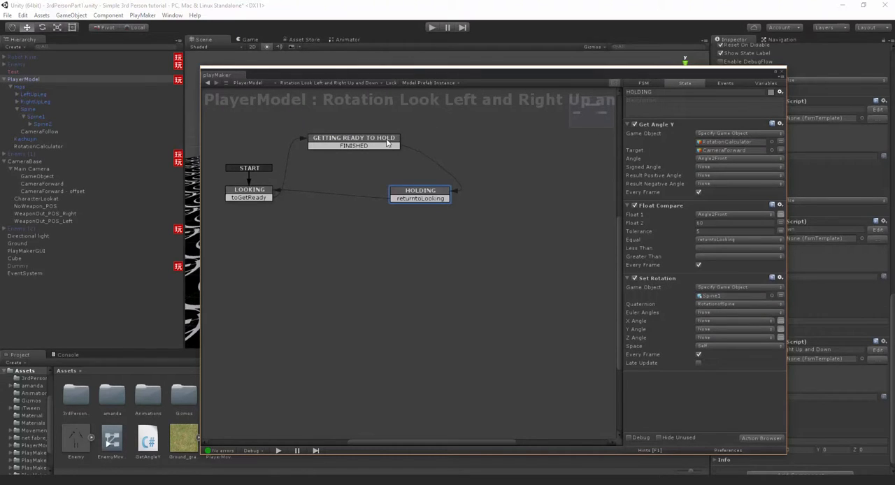
left_click(353, 141)
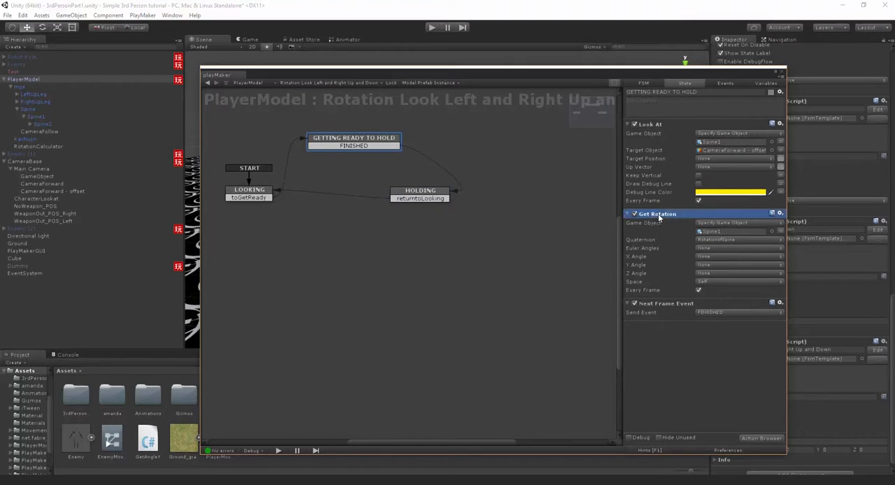
mouse_move(699, 291)
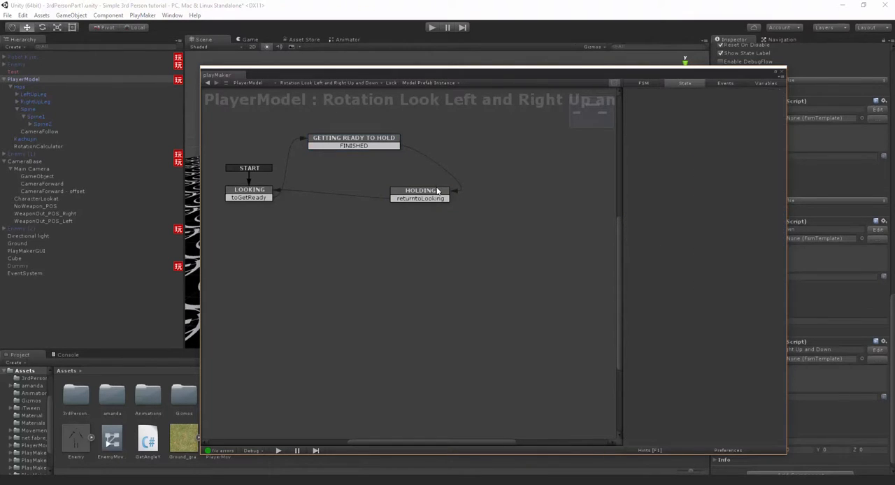
left_click(419, 191)
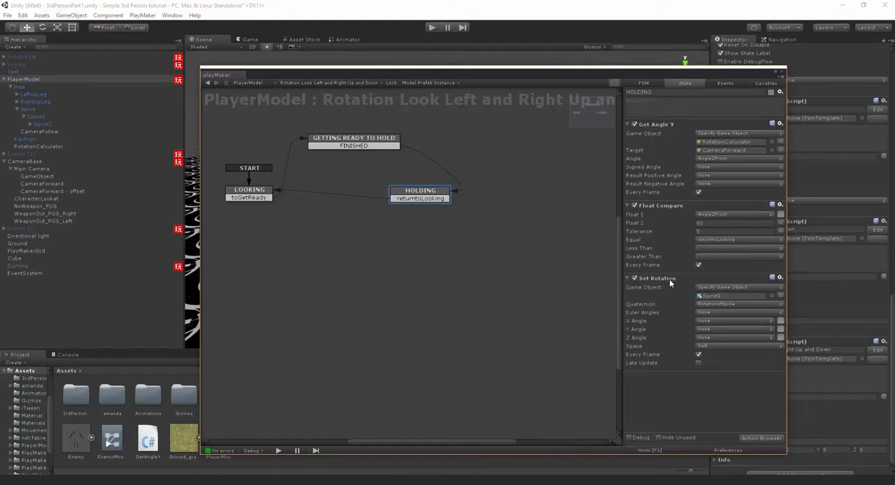
mouse_move(694, 348)
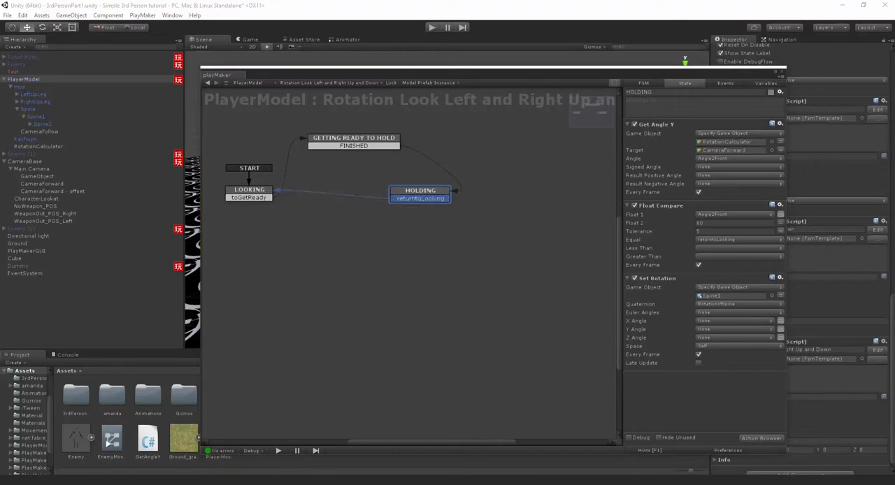
mouse_move(379, 158)
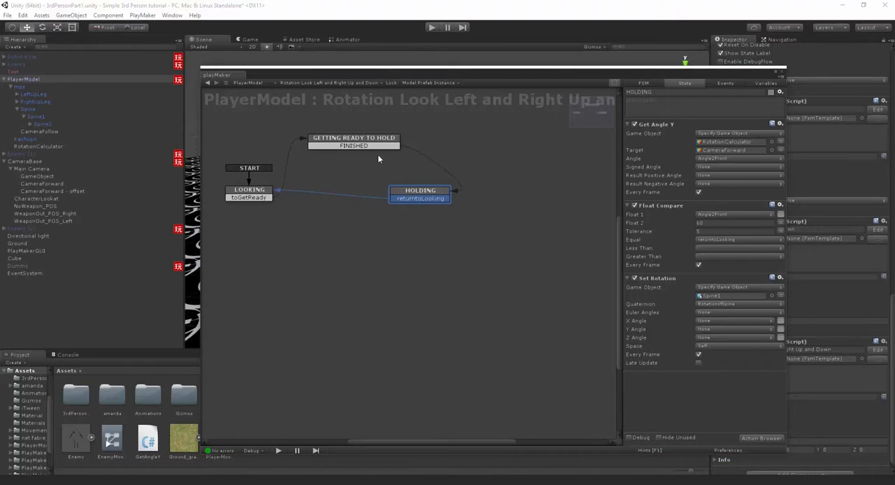
mouse_move(381, 143)
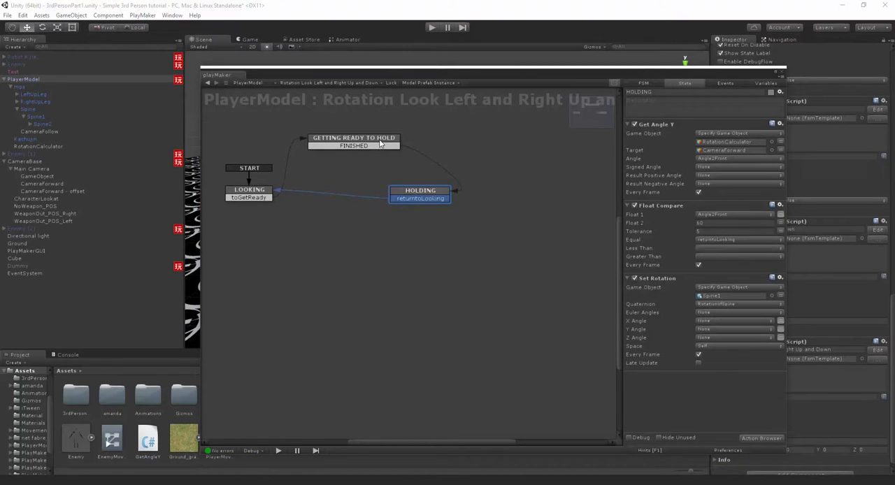
Toggle Every Frame on GETTING READY TO HOLD's Get Rotation, then return to the scene view.
left_click(353, 137)
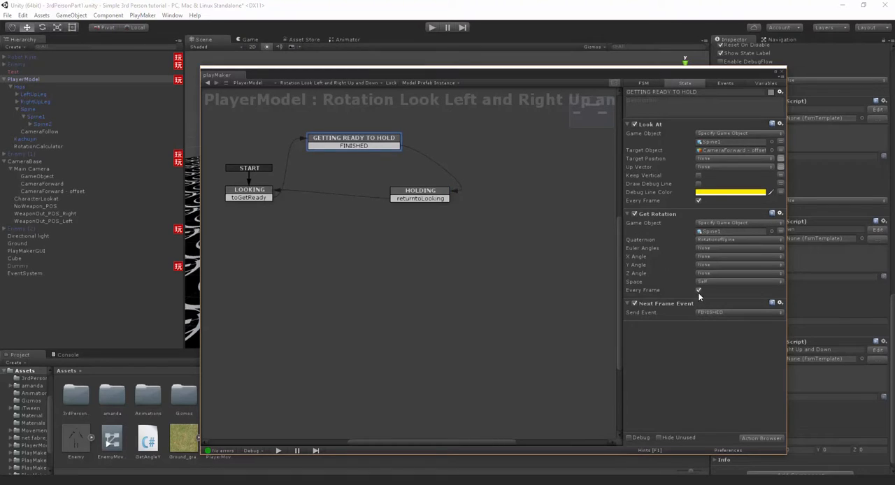
left_click(698, 289)
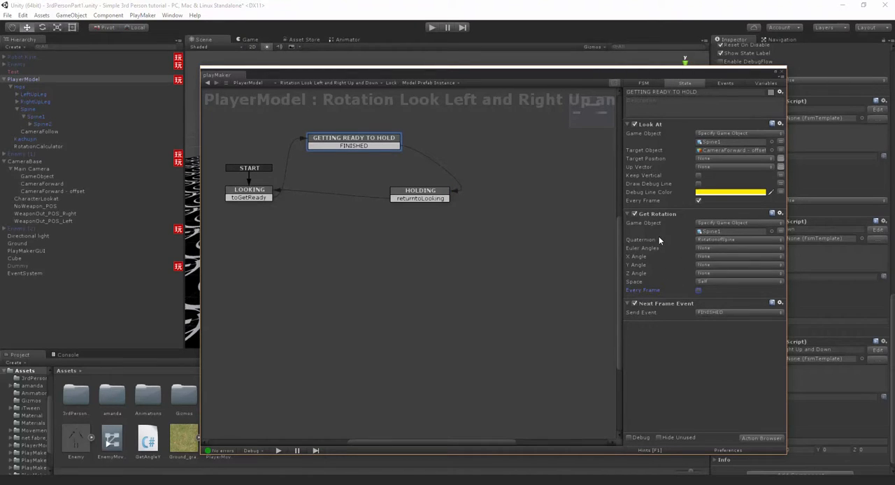
left_click(420, 190)
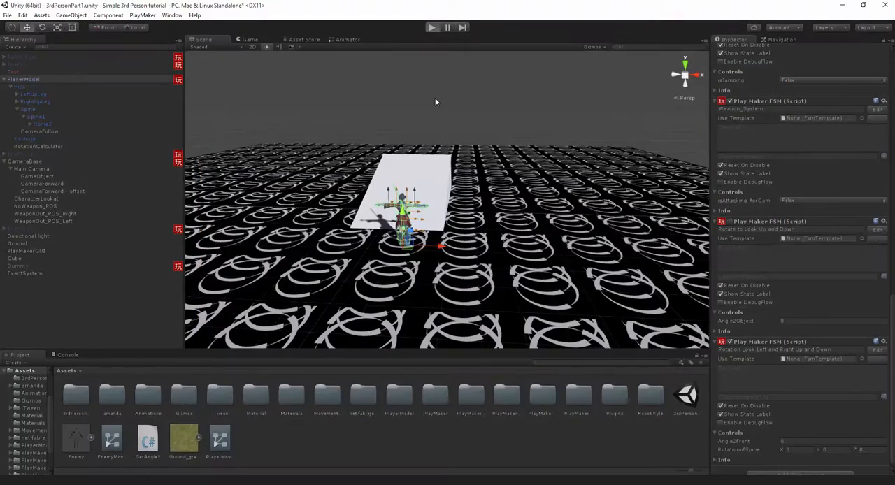
Reopen the Rotation Look Left and Right Up and Down FSM graph in PlayMaker.
left_click(431, 27)
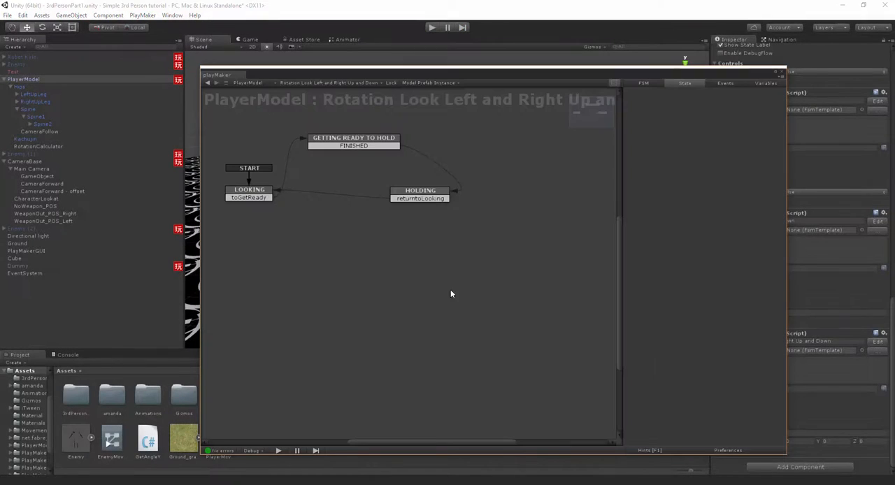
Review the LOOKING state's actions, then return to the scene view.
left_click(249, 190)
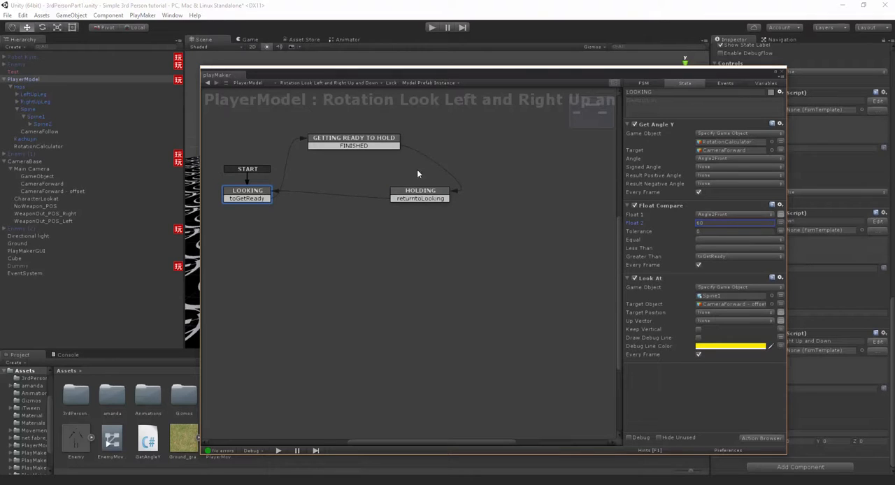
left_click(420, 190)
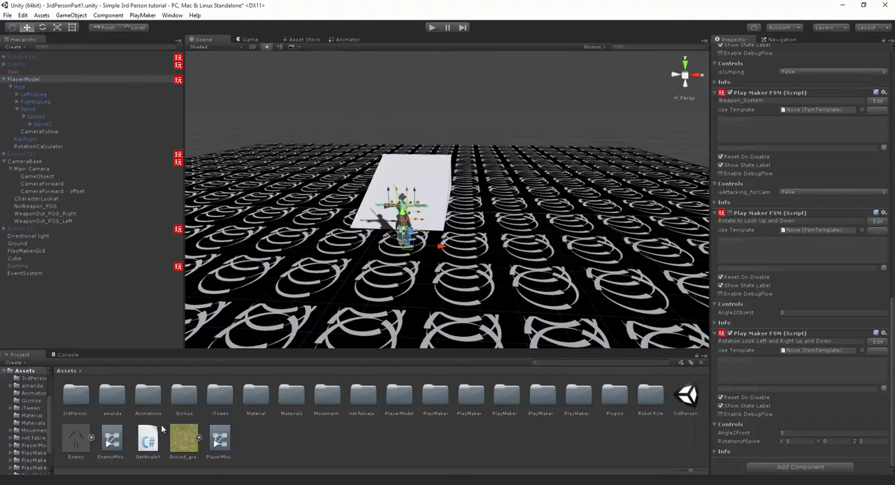
mouse_move(127, 450)
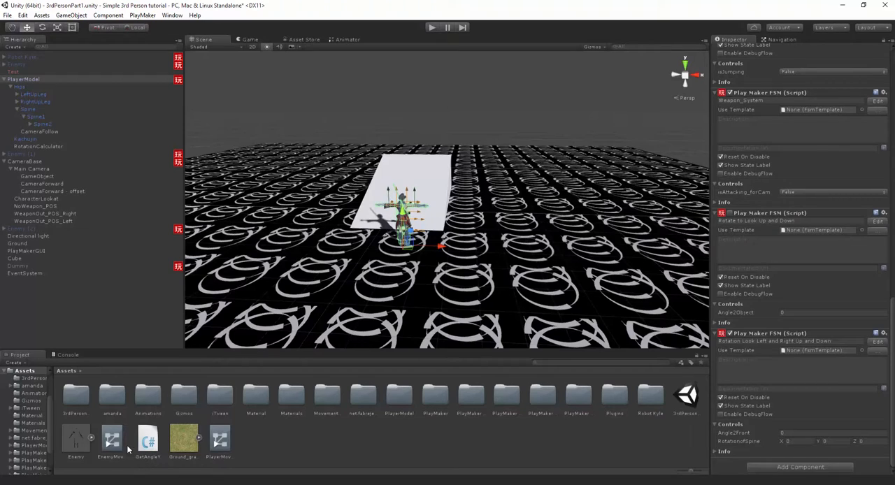
mouse_move(313, 434)
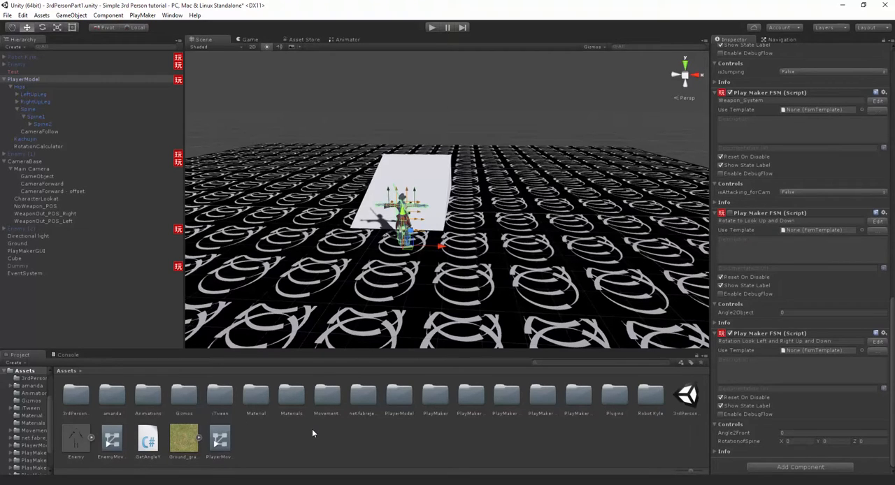